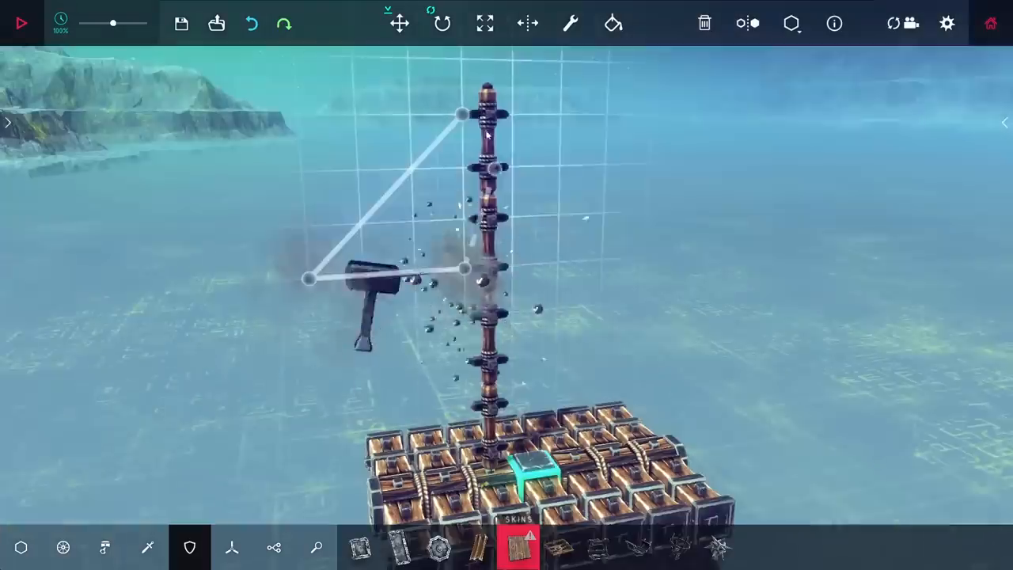
# Enable the Sea Mod's simulated sea, lower the sea level, and add lower dynamic waves.
pyautogui.click(20, 23)
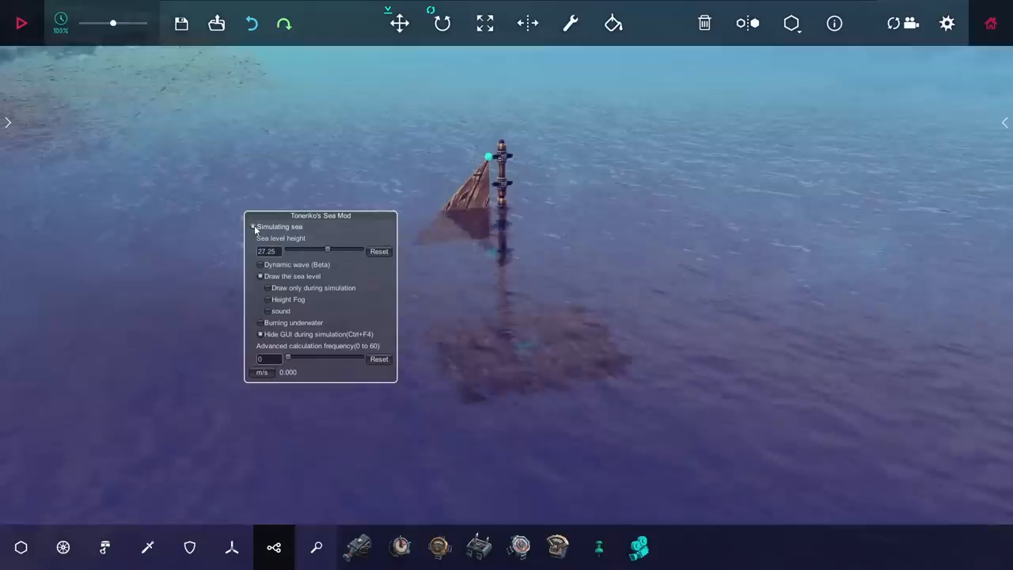
pyautogui.moveTo(328, 251); pyautogui.dragTo(289, 250)
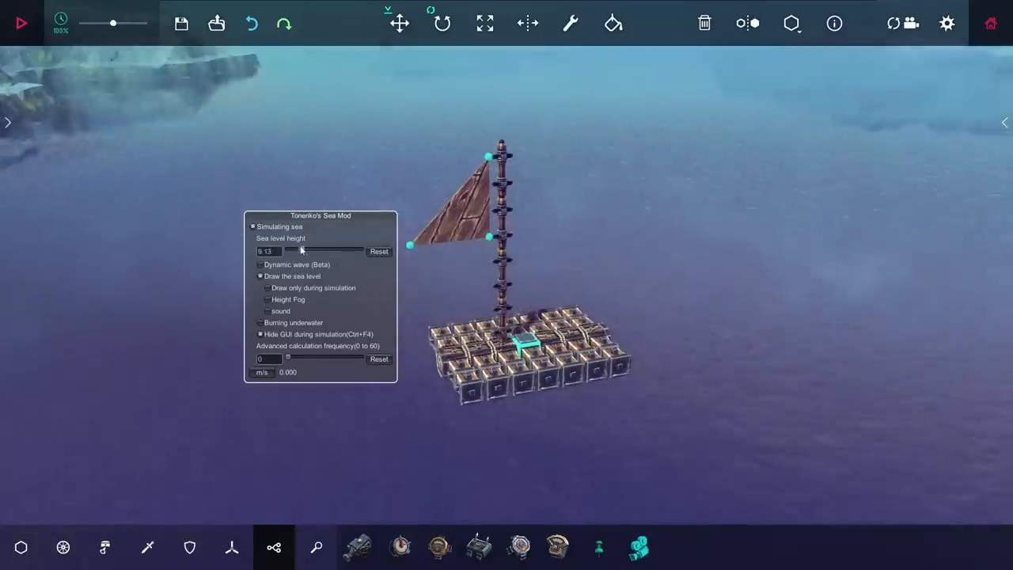
pyautogui.click(261, 264)
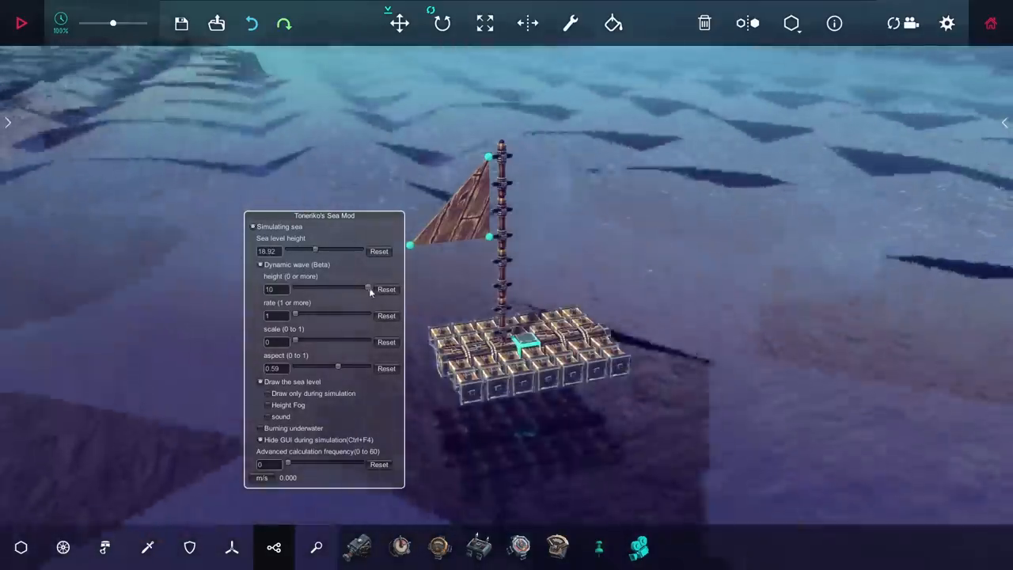
pyautogui.moveTo(368, 288); pyautogui.dragTo(321, 289)
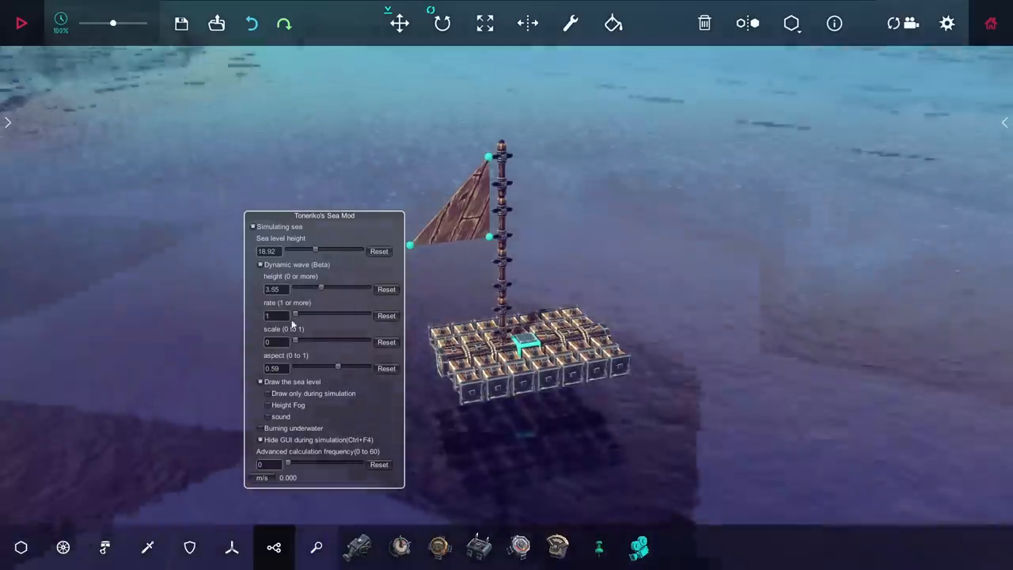
pyautogui.click(20, 23)
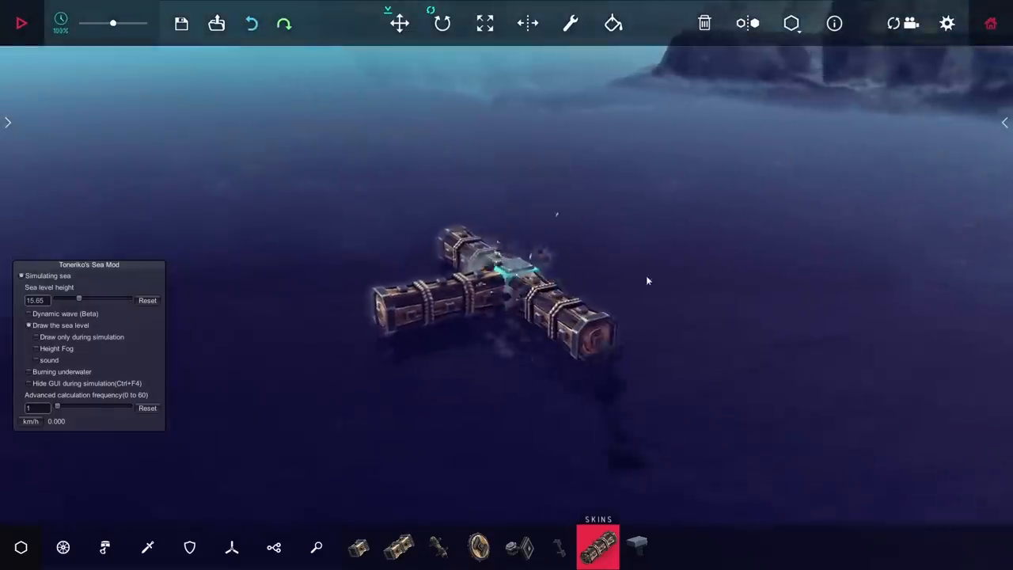
# Place rows of floating blocks into a wide rectangle with a column hanging beneath.
pyautogui.click(21, 23)
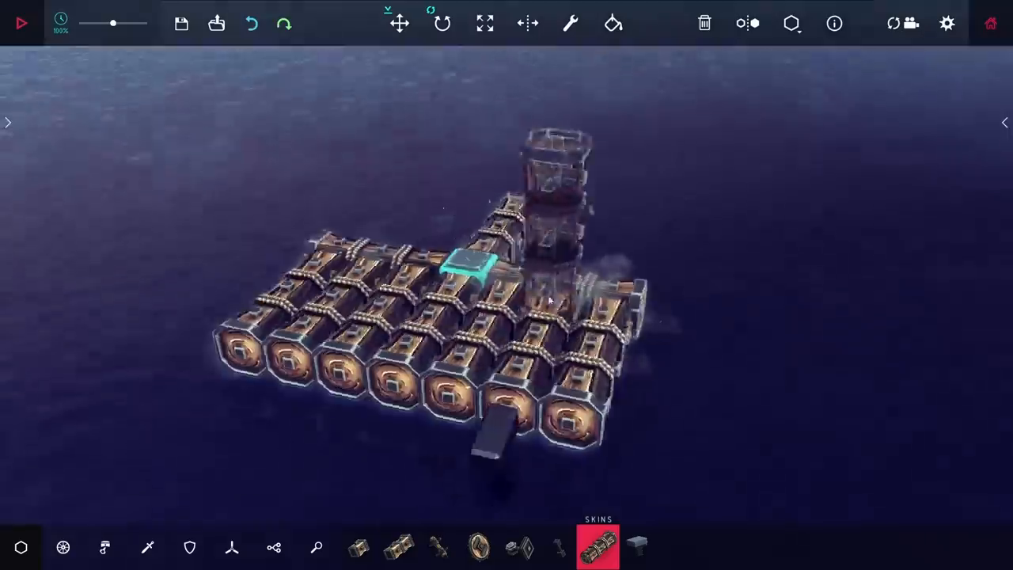
pyautogui.click(22, 22)
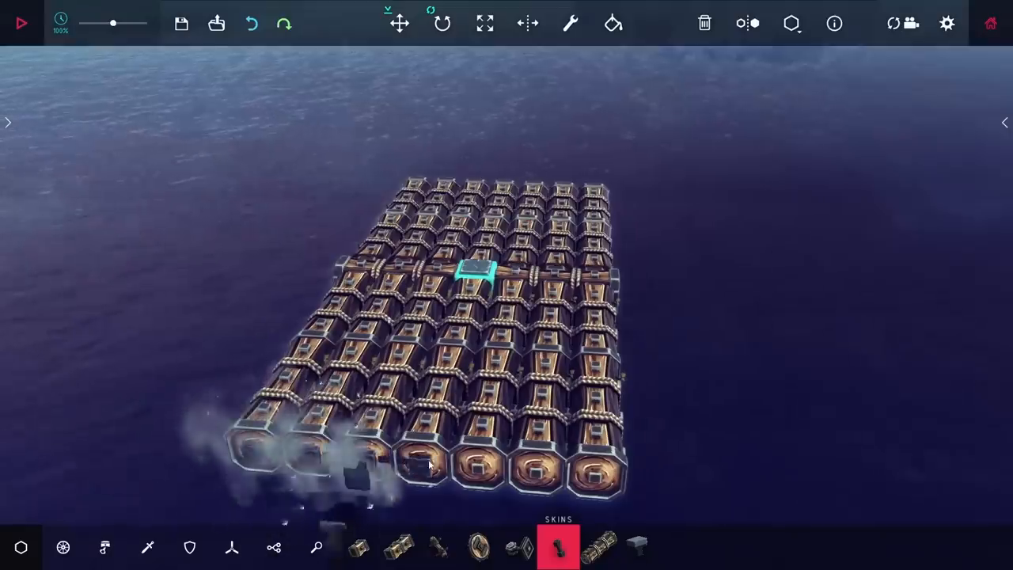
pyautogui.click(21, 23)
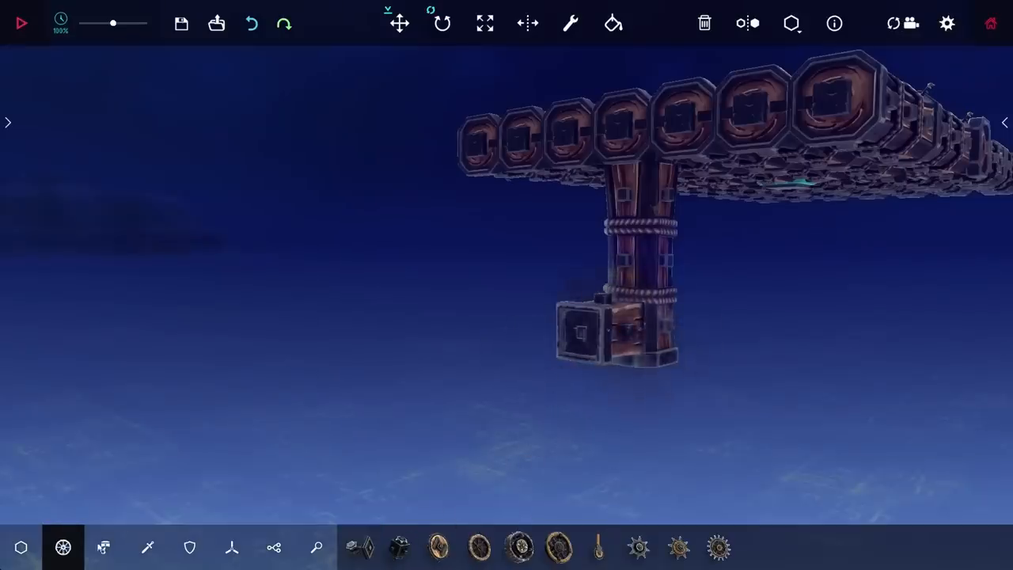
# Extend the floating-block hull lengthwise into a long, narrow deck strip.
pyautogui.click(518, 547)
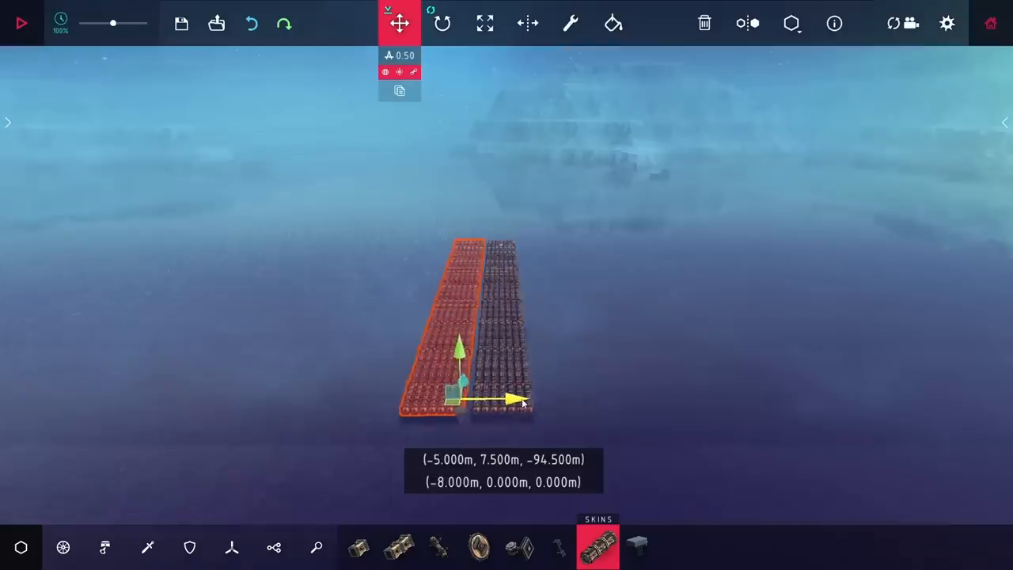
# Duplicate the hull strip and translate the copy 8 m sideways.
pyautogui.click(22, 23)
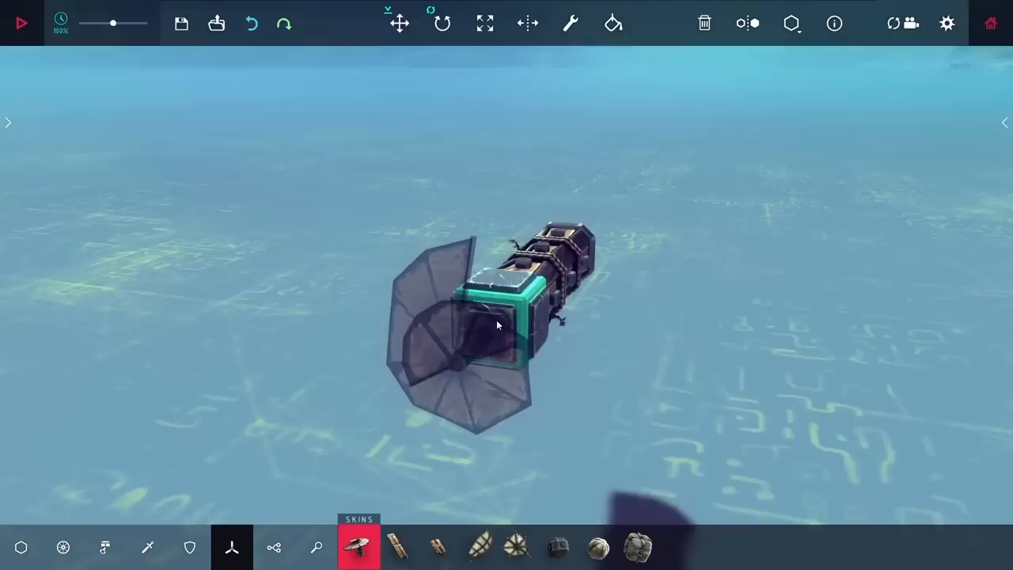
# Attach four propellers in a cross around the front of the engine body.
pyautogui.click(399, 23)
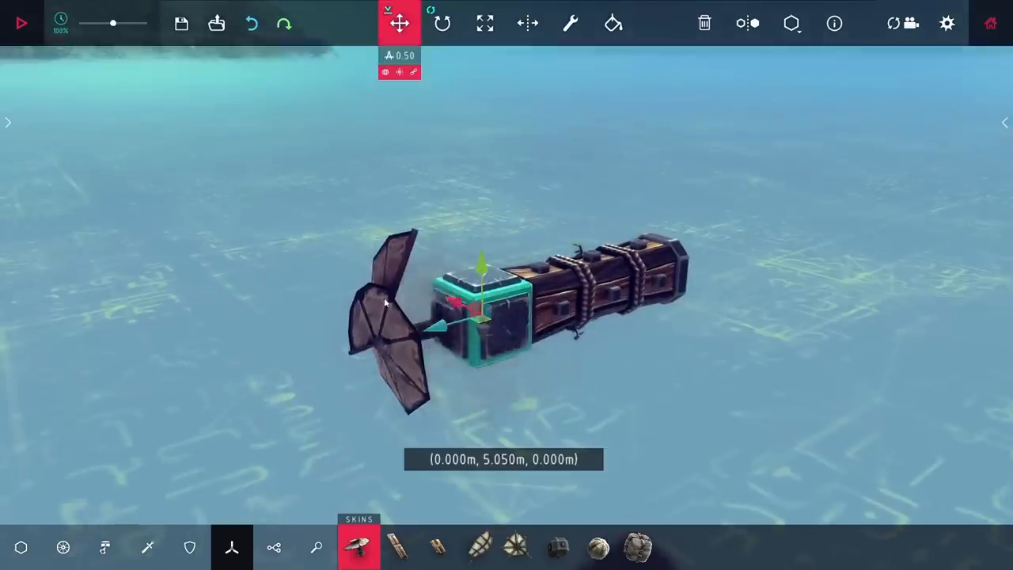
pyautogui.click(21, 23)
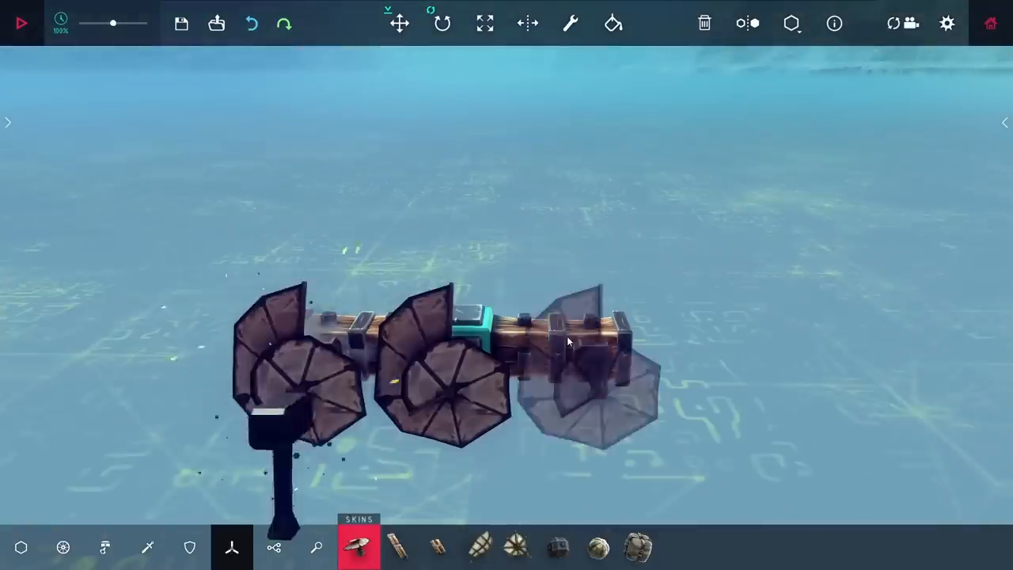
pyautogui.click(570, 23)
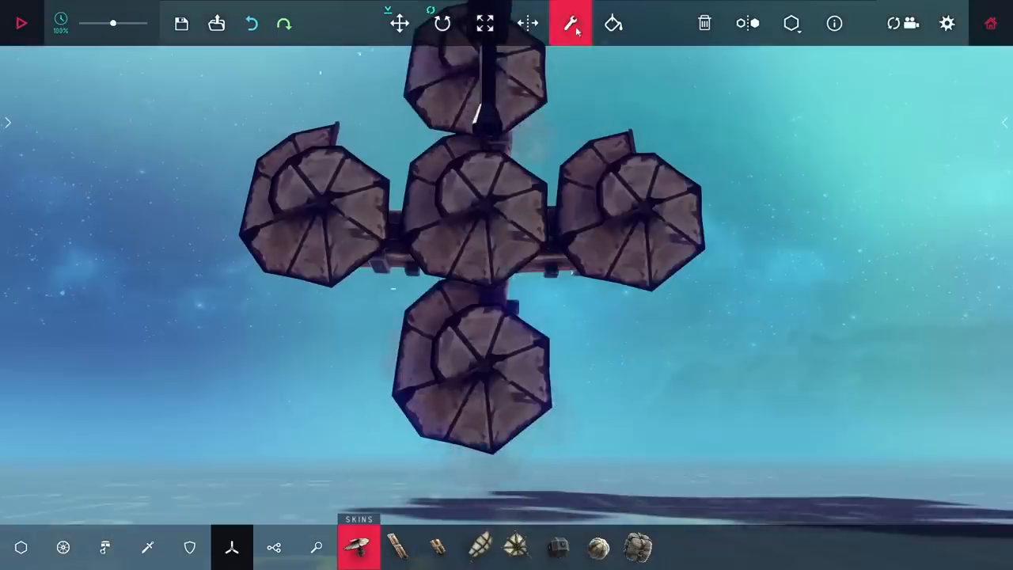
pyautogui.click(22, 23)
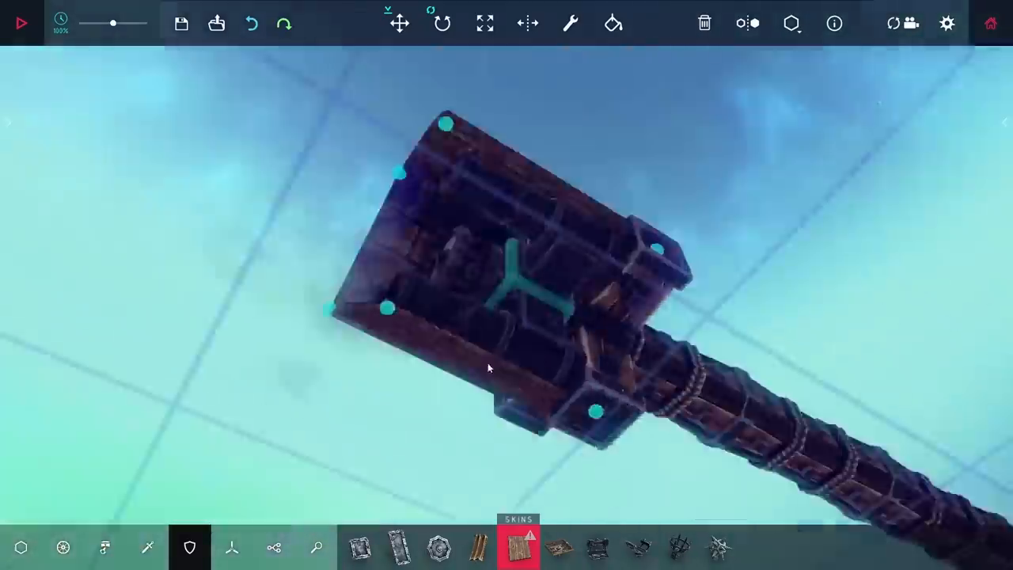
# Add suspension, wooden nose panels and two wheels beneath the jet body.
pyautogui.click(21, 23)
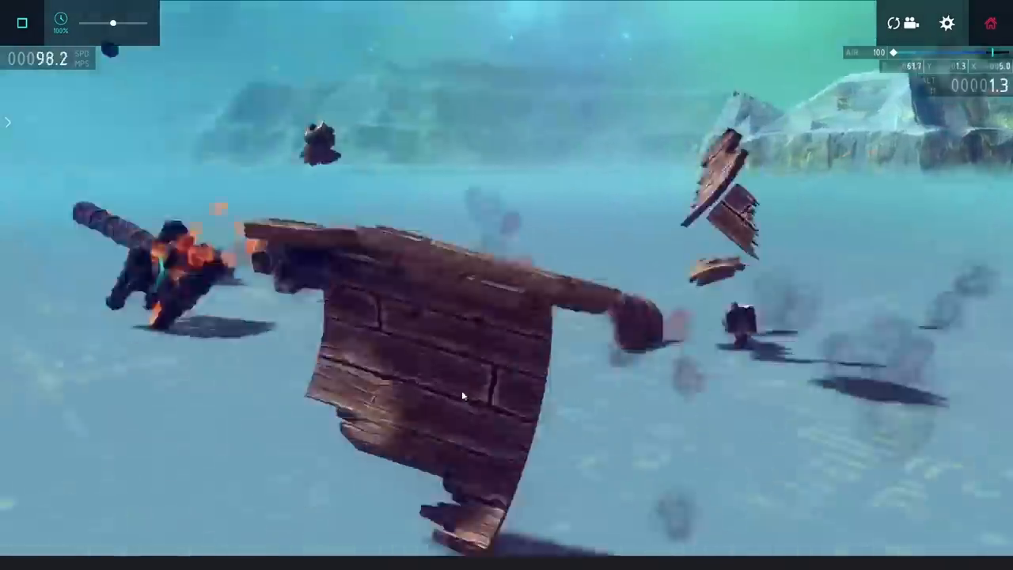
pyautogui.click(21, 23)
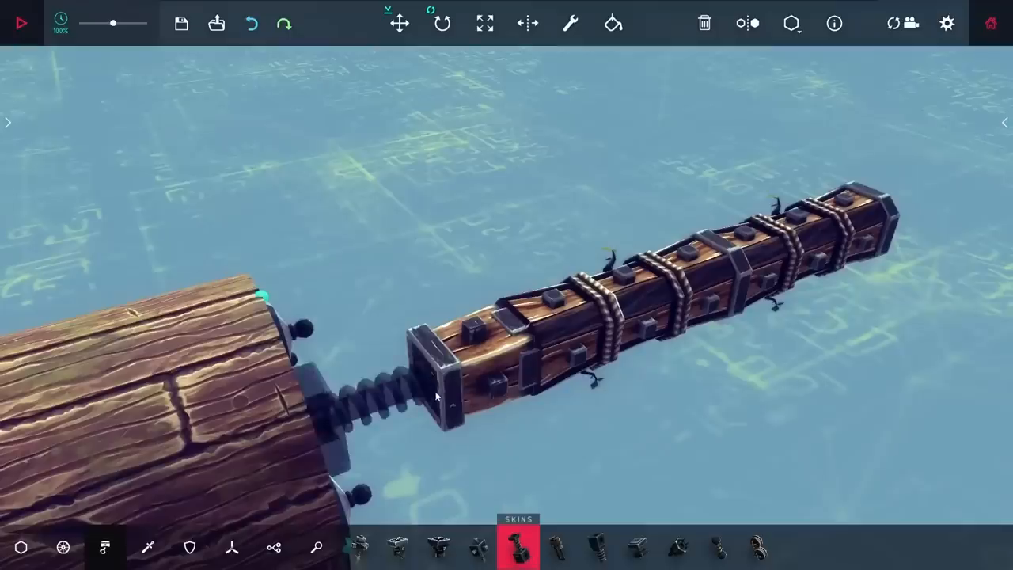
pyautogui.click(21, 23)
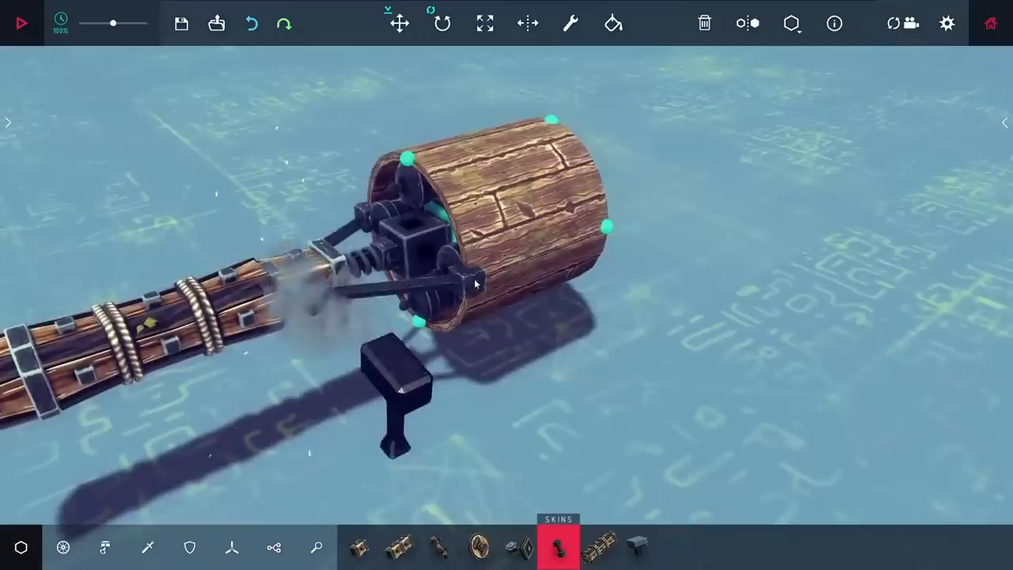
pyautogui.click(21, 23)
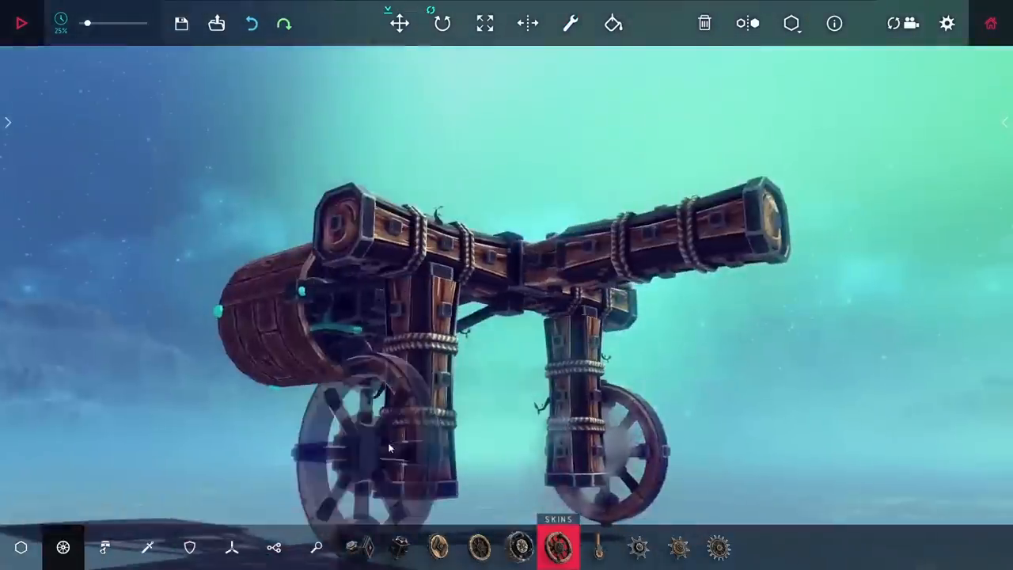
pyautogui.click(20, 23)
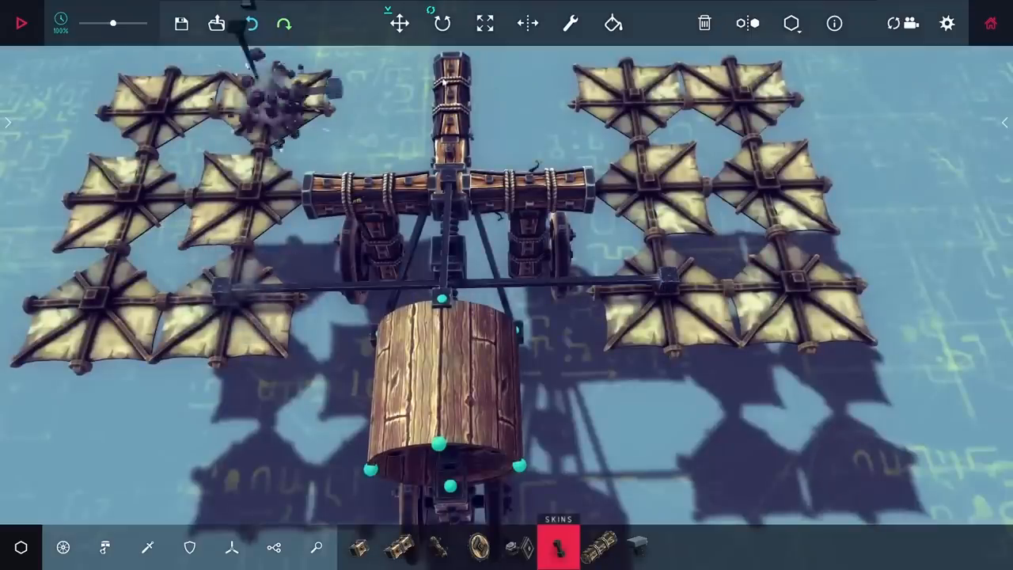
# Add sail wings on both sides and set the timer blocks' start key and wait.
pyautogui.click(21, 23)
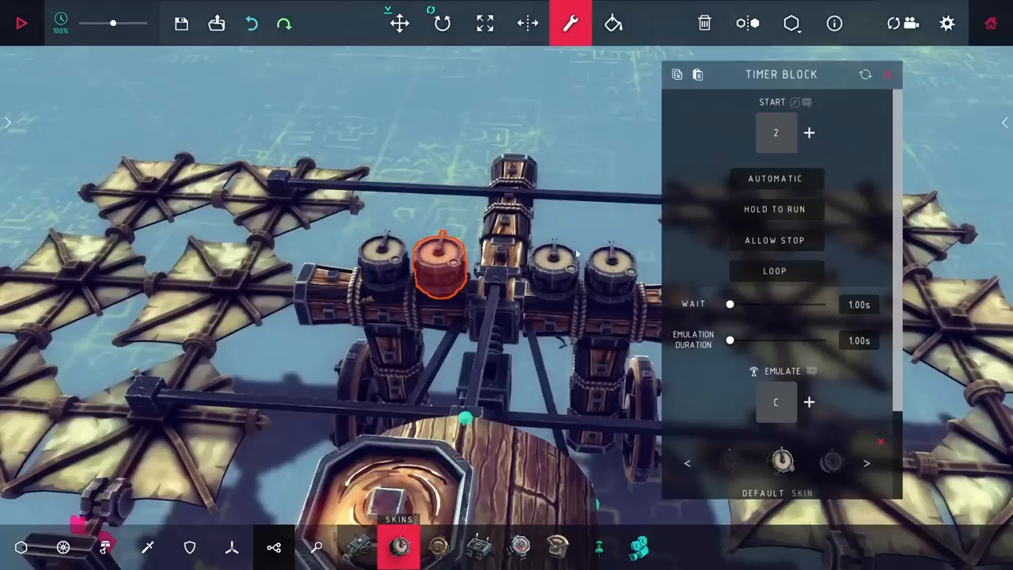
pyautogui.click(22, 23)
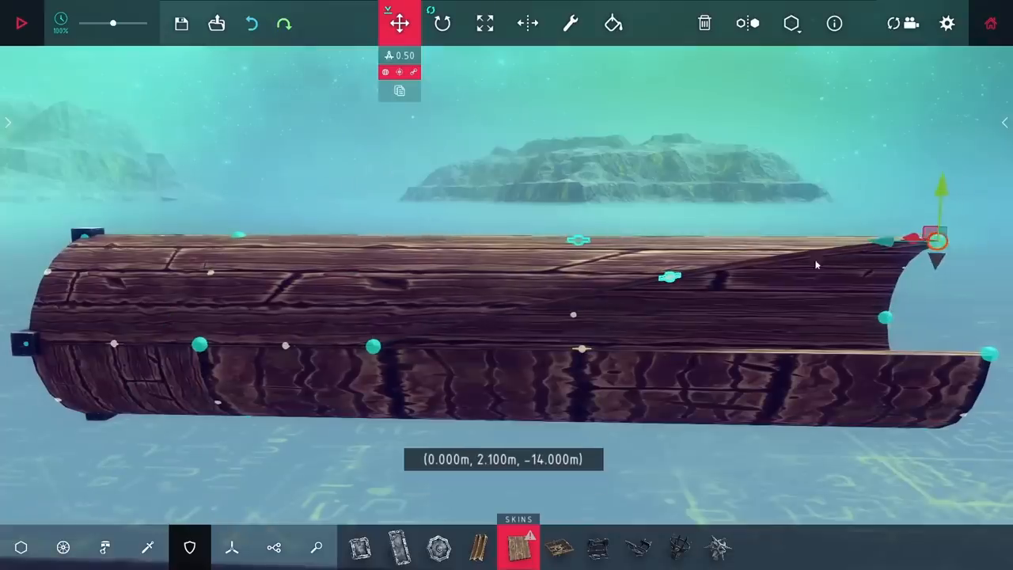
# Position a flat wooden surface panel under the jet's wooden body blocks.
pyautogui.moveTo(938, 242); pyautogui.dragTo(890, 354)
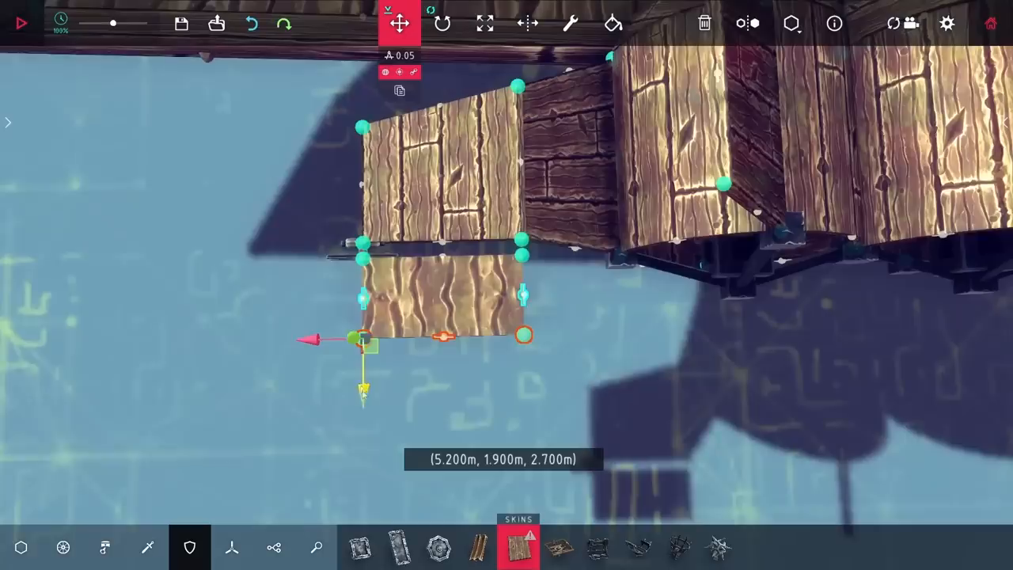
pyautogui.click(20, 23)
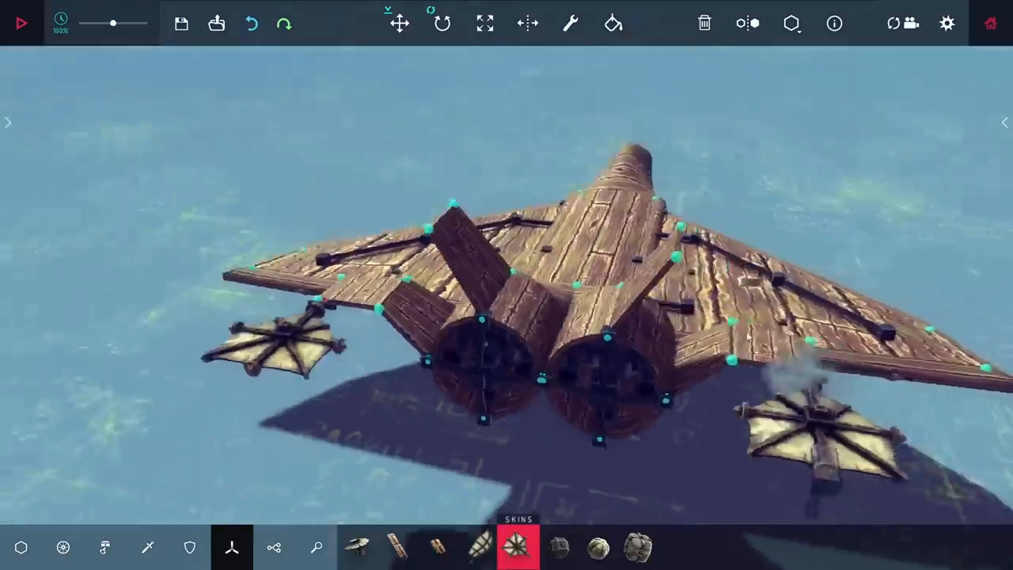
# Attach wheels and suspension under the jet's fuselage and wings as landing gear.
pyautogui.click(485, 23)
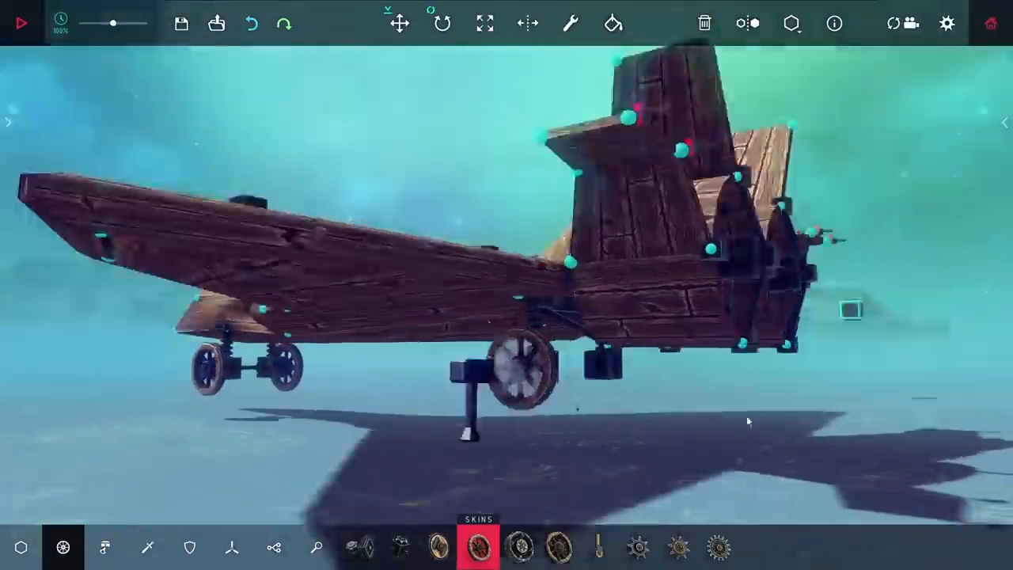
# Enable paint on the jet's nose surface panels and set the hue to #FF5900.
pyautogui.click(570, 23)
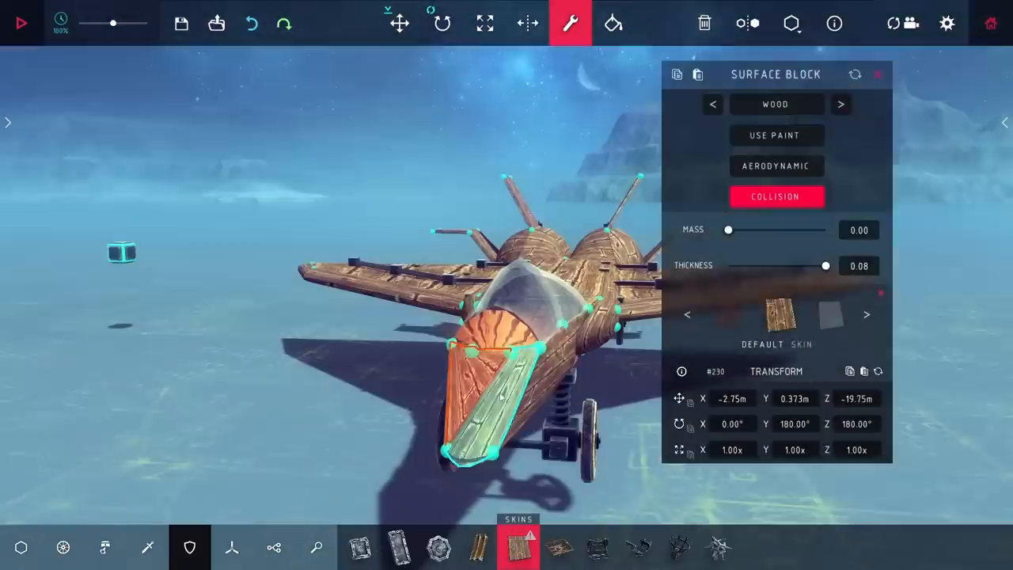
pyautogui.click(775, 136)
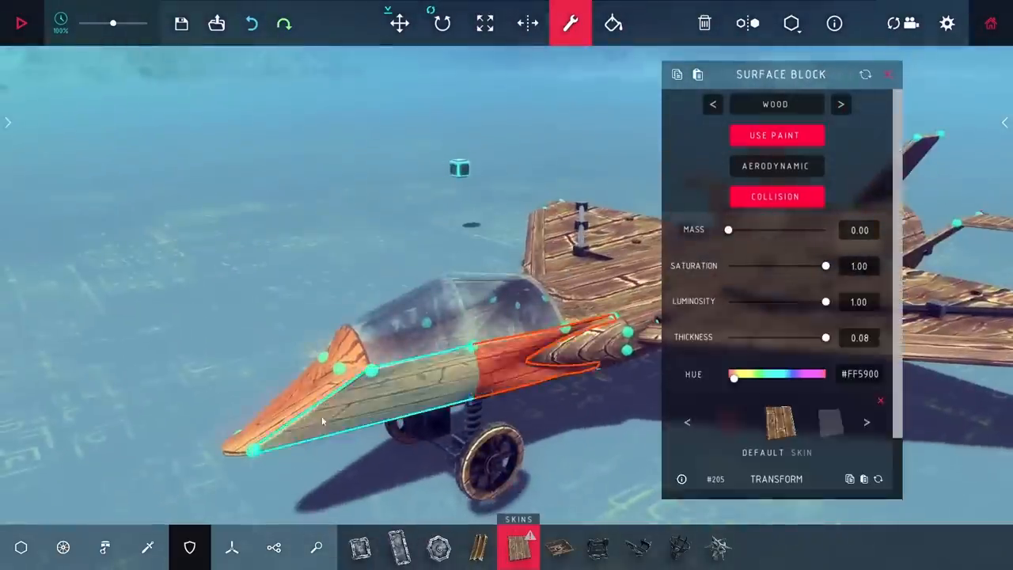
pyautogui.click(21, 23)
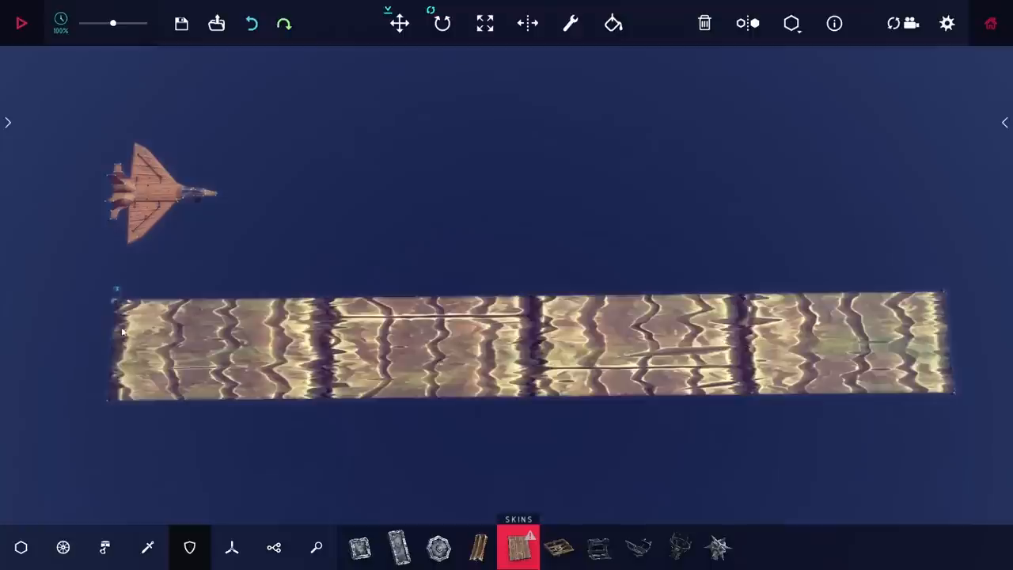
# Lay a long rectangular strip of Surface Blocks as the runway beside the jet.
pyautogui.click(22, 23)
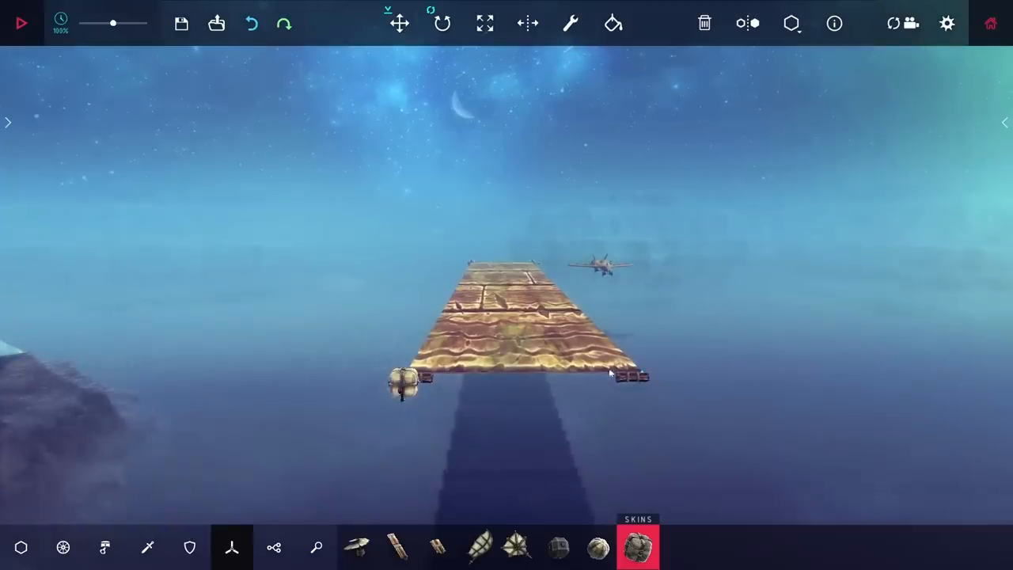
# Slide a deck section a few metres along the runway, then run and stop a test.
pyautogui.click(21, 23)
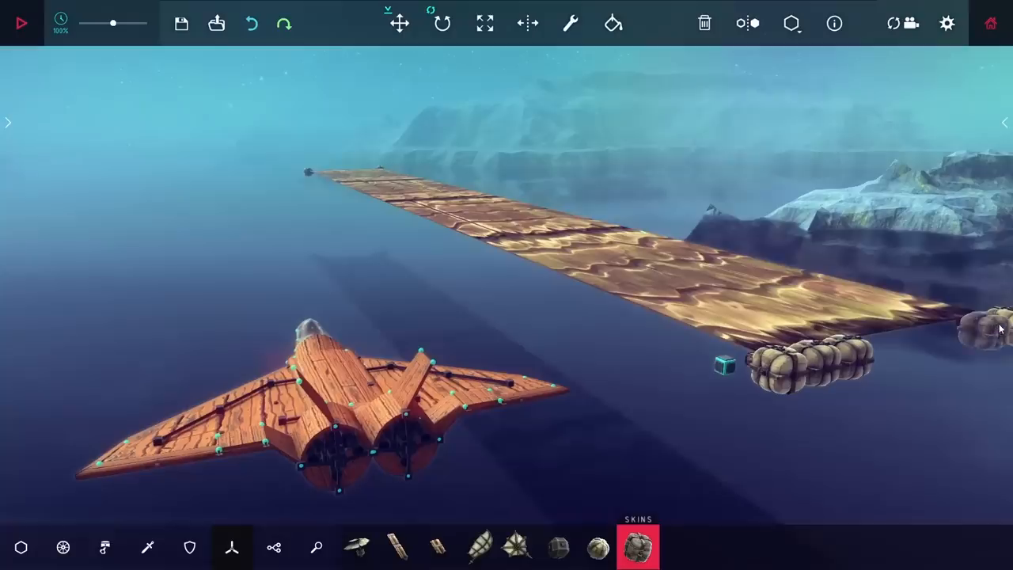
pyautogui.click(22, 23)
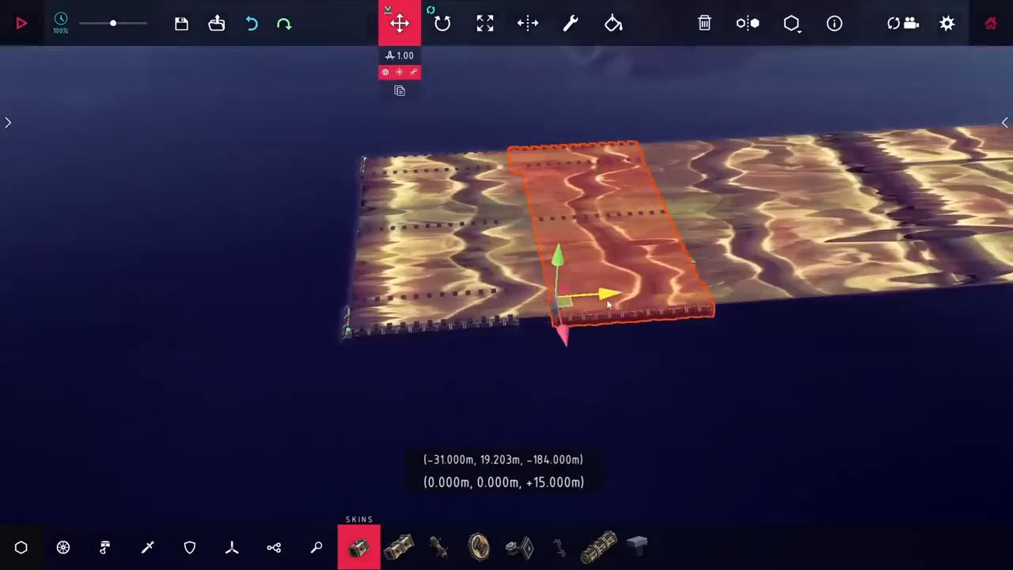
pyautogui.moveTo(608, 297); pyautogui.dragTo(570, 297)
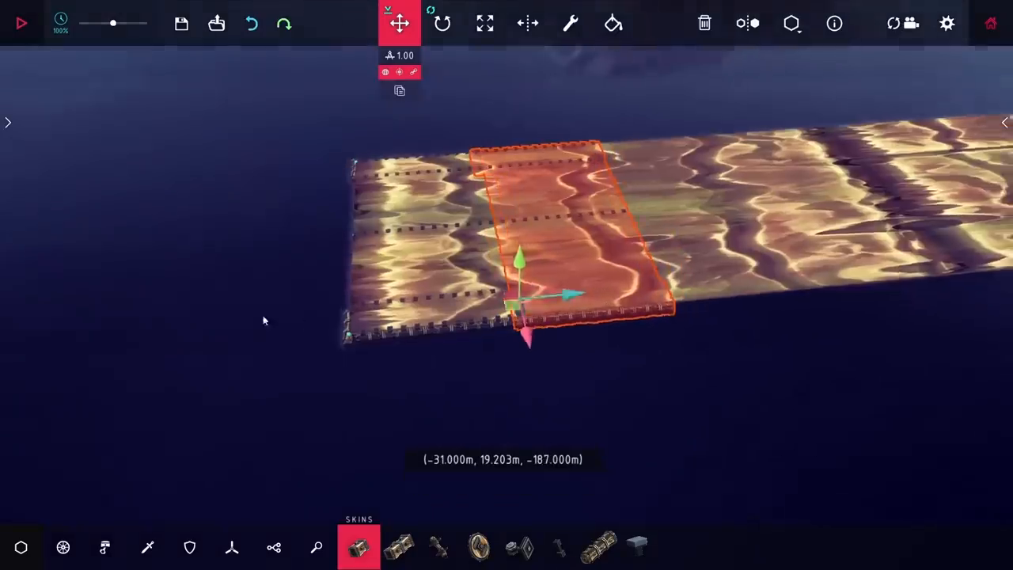
pyautogui.click(21, 23)
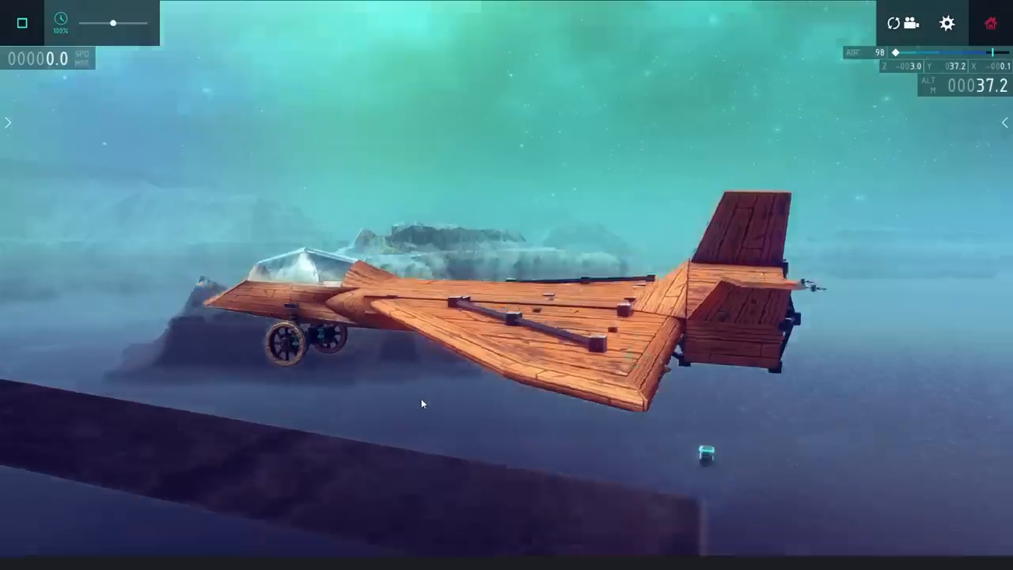
pyautogui.click(22, 22)
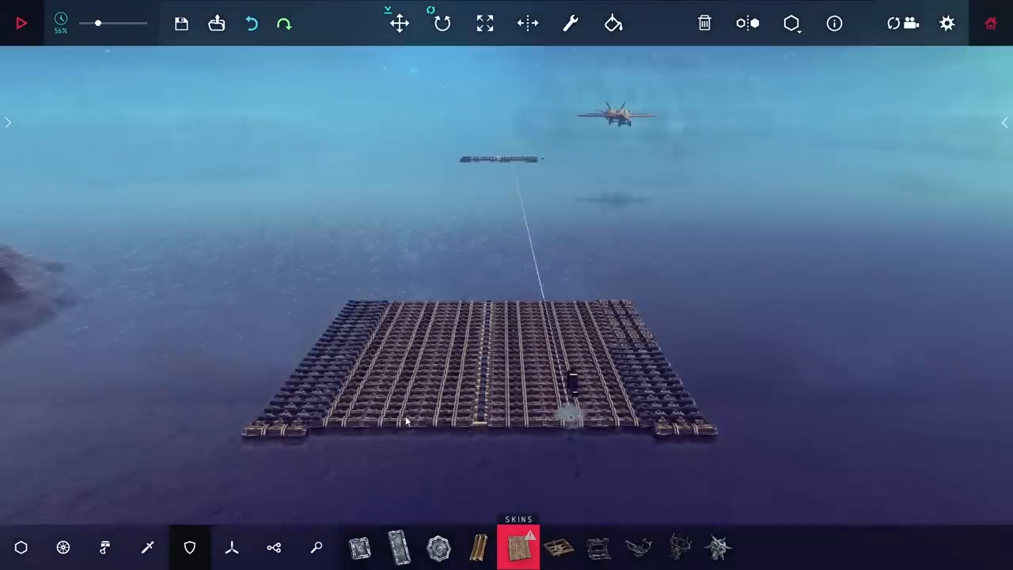
# Connect a winch rope from the jet's floating grid to the distant floating grid.
pyautogui.click(22, 23)
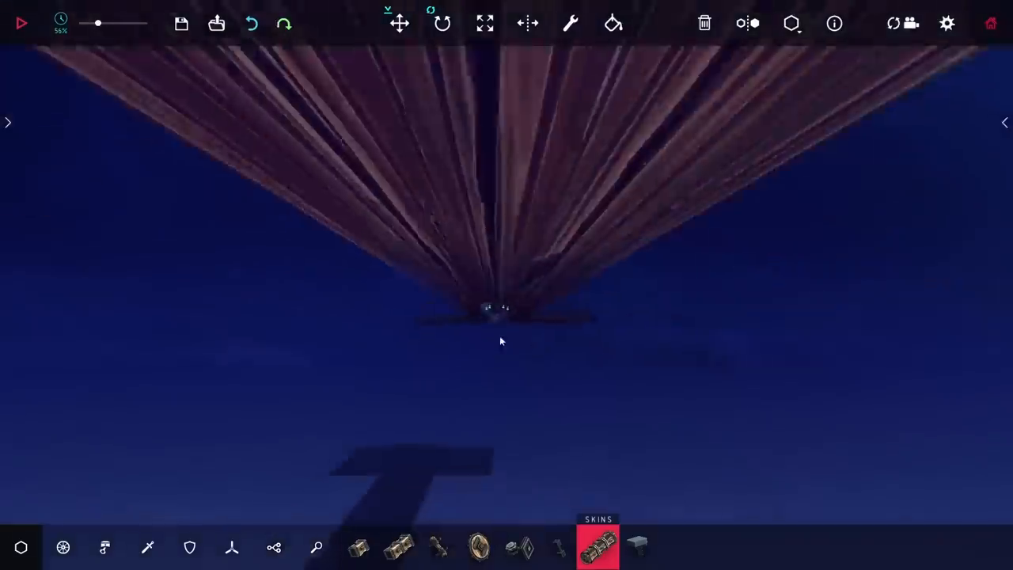
pyautogui.click(22, 23)
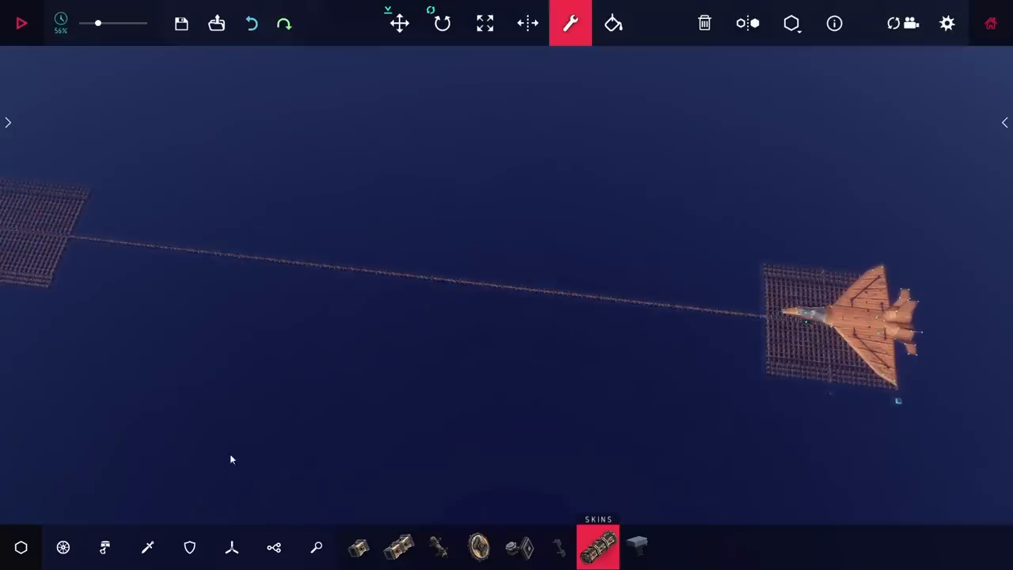
# Drag the floating block grid toward the rope line into a long strip under the jet.
pyautogui.click(399, 23)
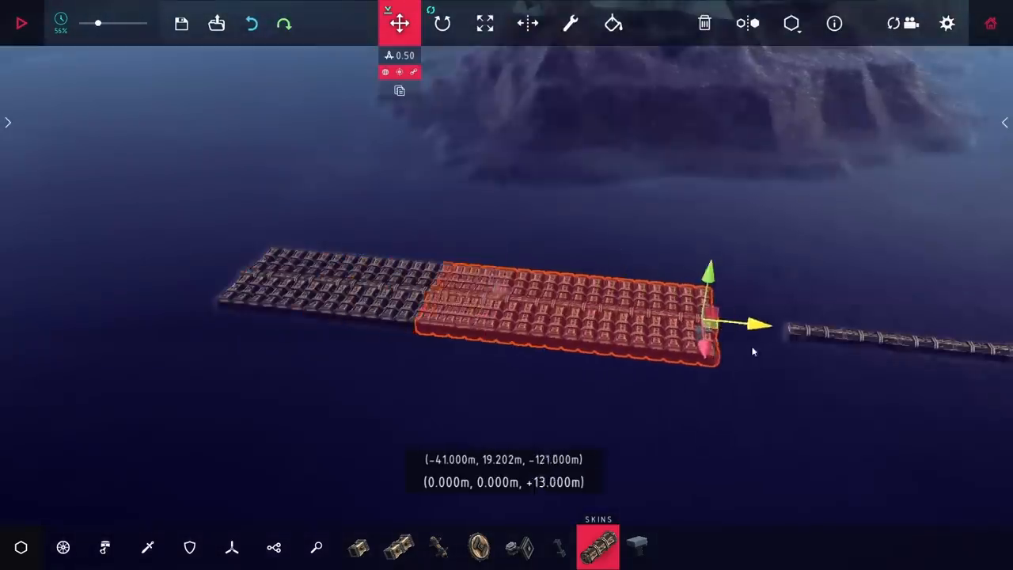
pyautogui.moveTo(756, 324); pyautogui.dragTo(681, 332)
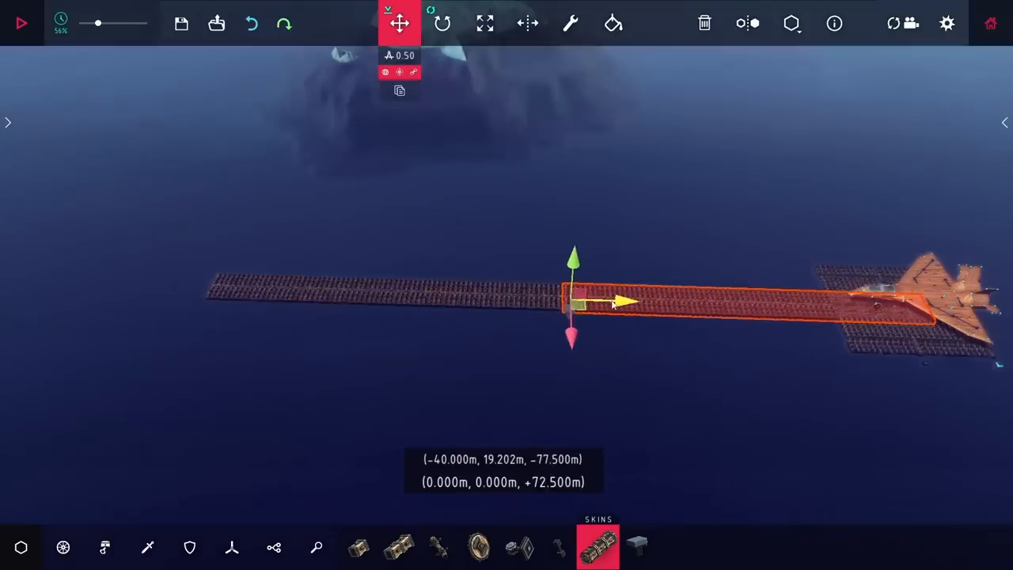
pyautogui.click(22, 23)
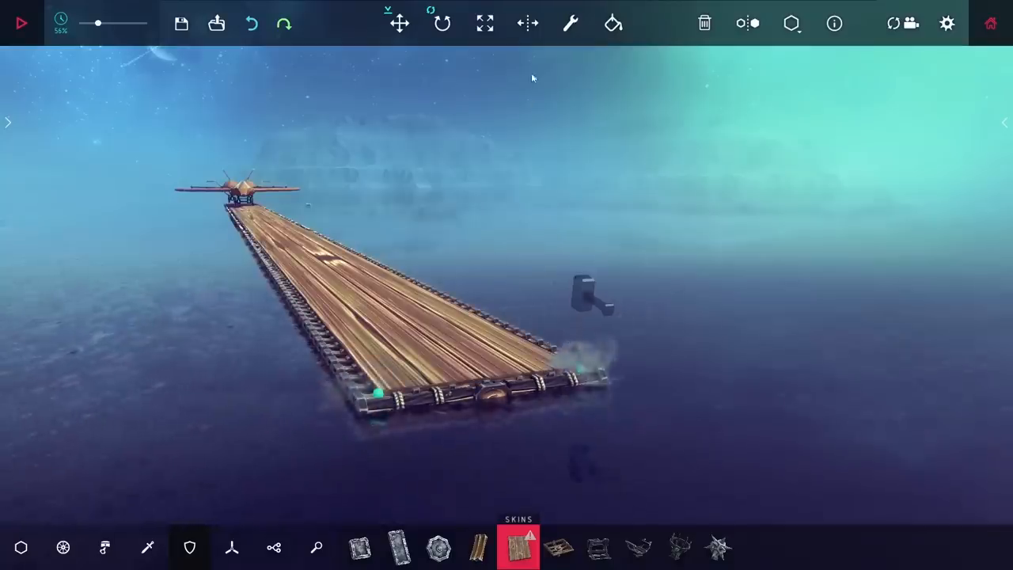
# Cover the floating base with Surface Blocks and view the runway from deck level.
pyautogui.click(21, 23)
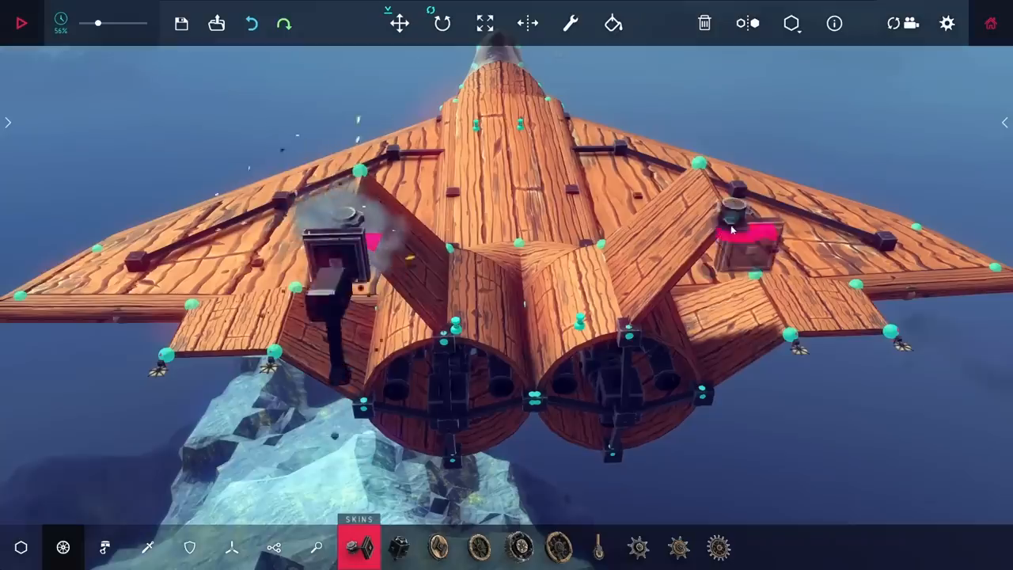
# Adjust the tail wing panel's settings and reposition the brace on the jet's right wing.
pyautogui.click(570, 23)
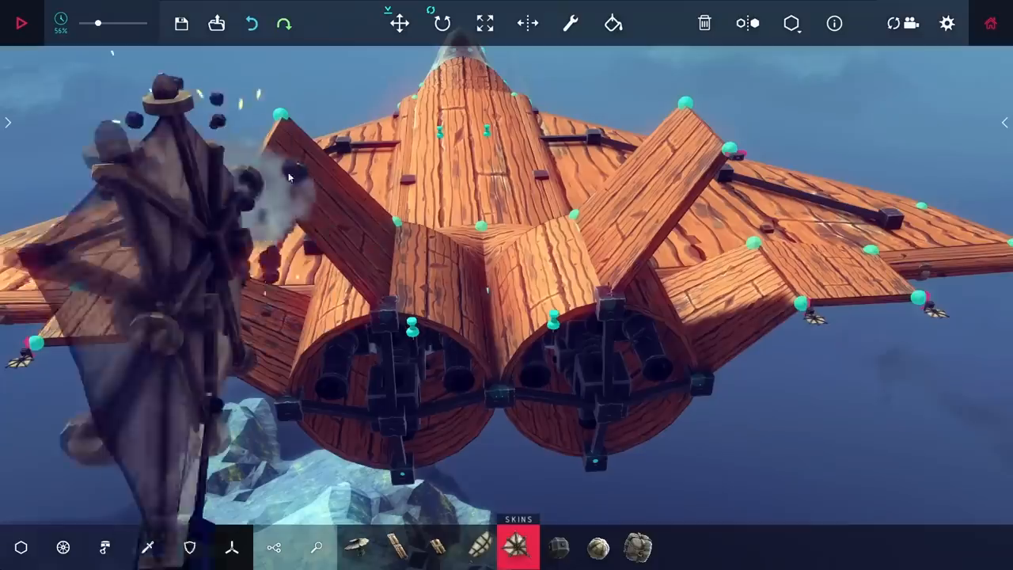
pyautogui.click(569, 23)
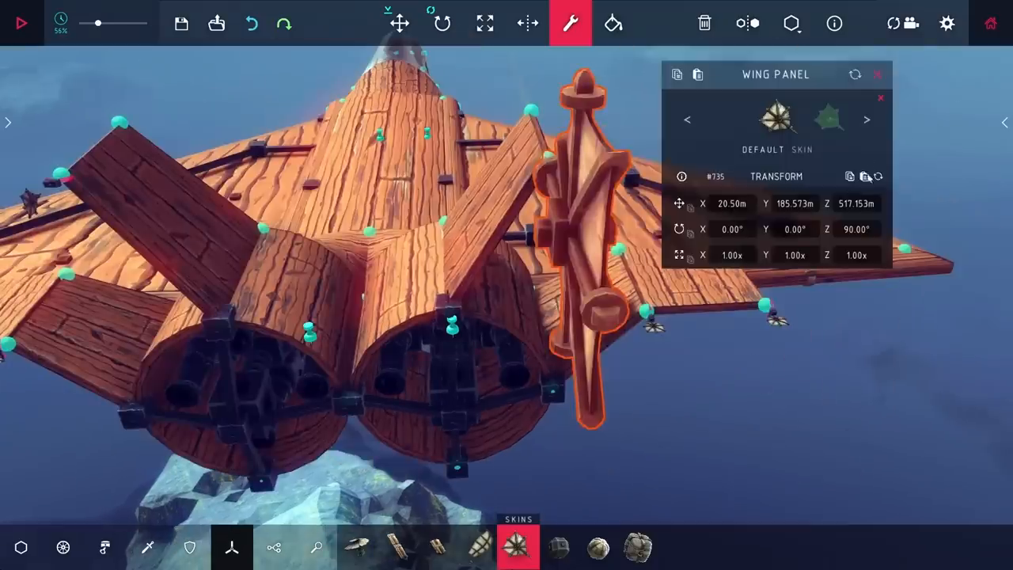
pyautogui.click(400, 23)
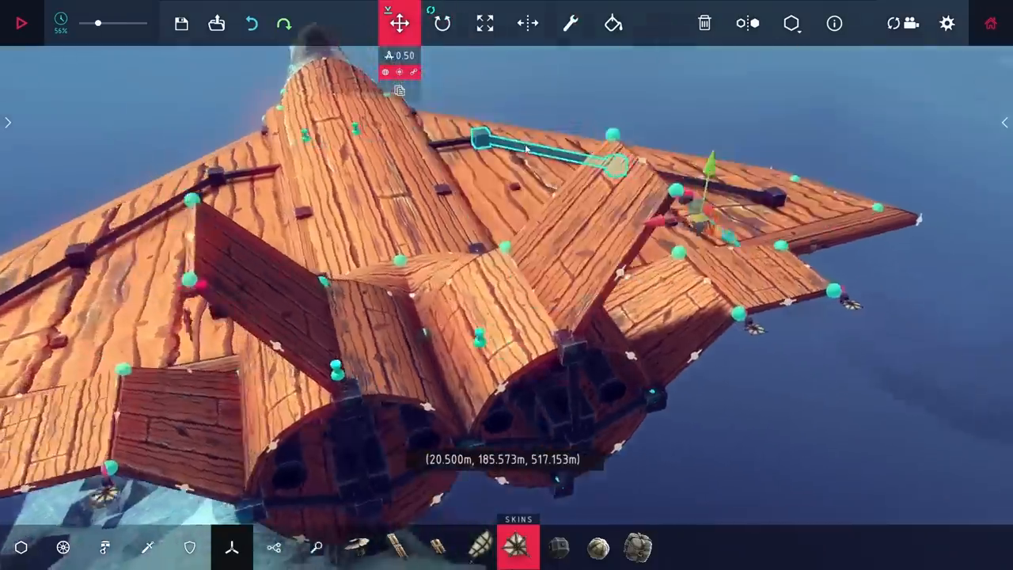
pyautogui.click(20, 23)
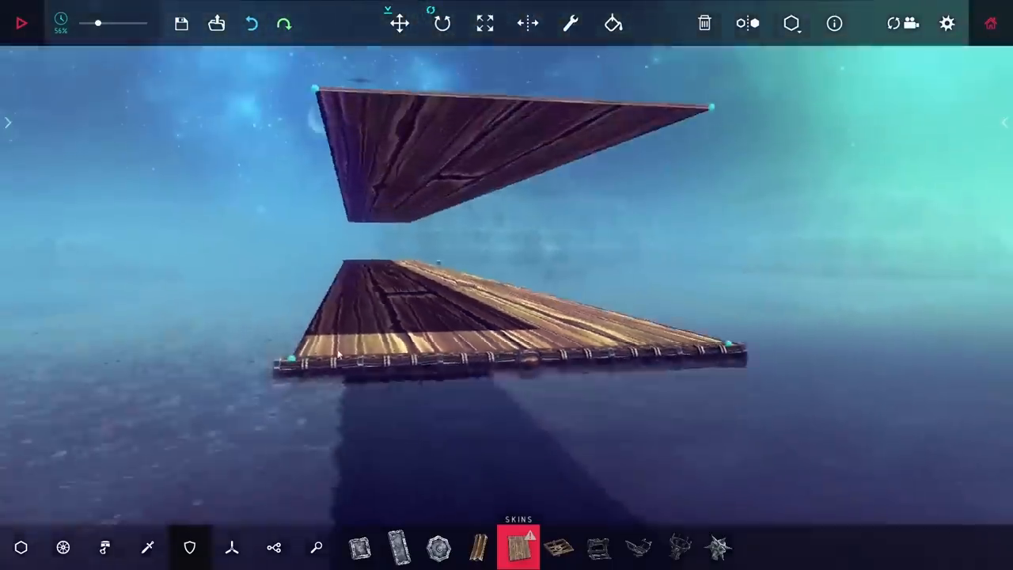
# Place a Surface Block above the runway's end, shaped into an angled wall.
pyautogui.click(21, 22)
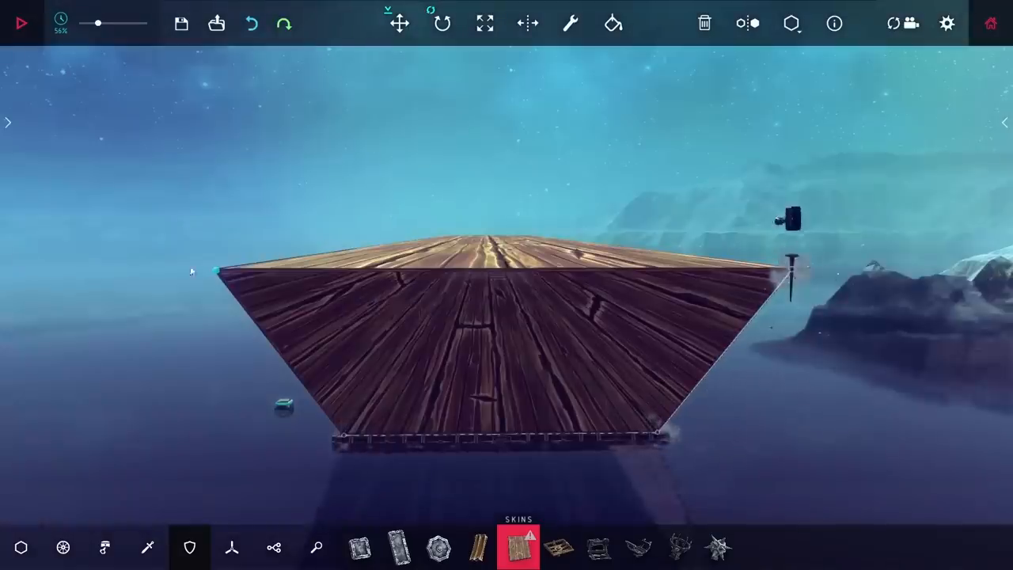
# Draw a wooden hull wall and brace across the mesh floor inside the hull.
pyautogui.click(21, 22)
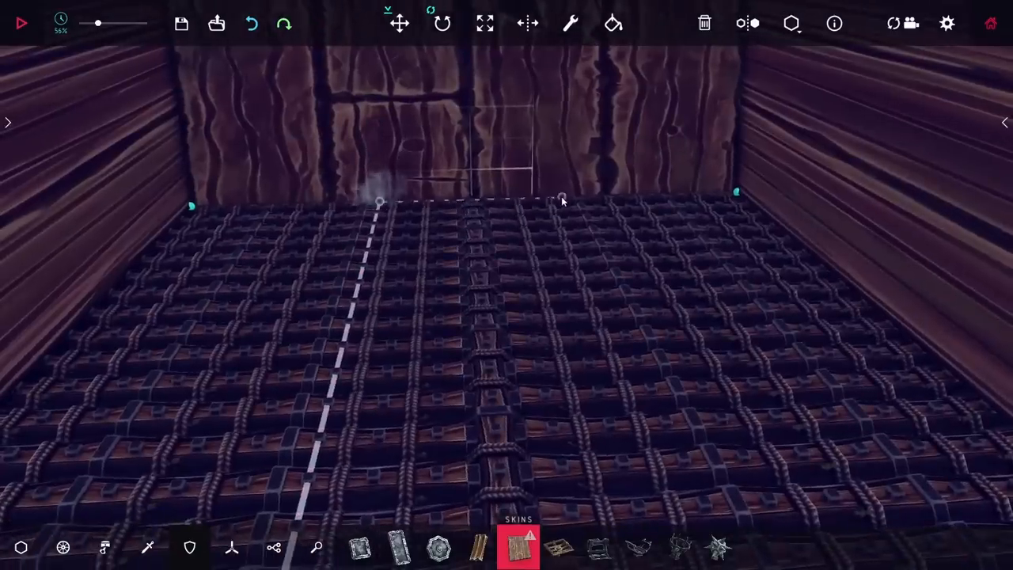
pyautogui.click(21, 23)
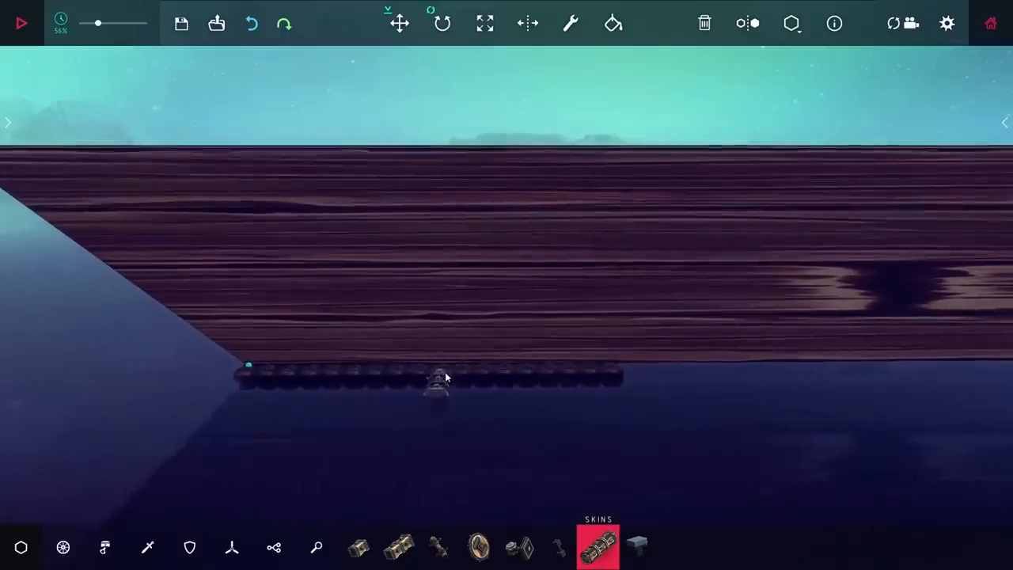
# Add a hull-edge block, shift a runway piece along the deck, and test the jet.
pyautogui.click(21, 23)
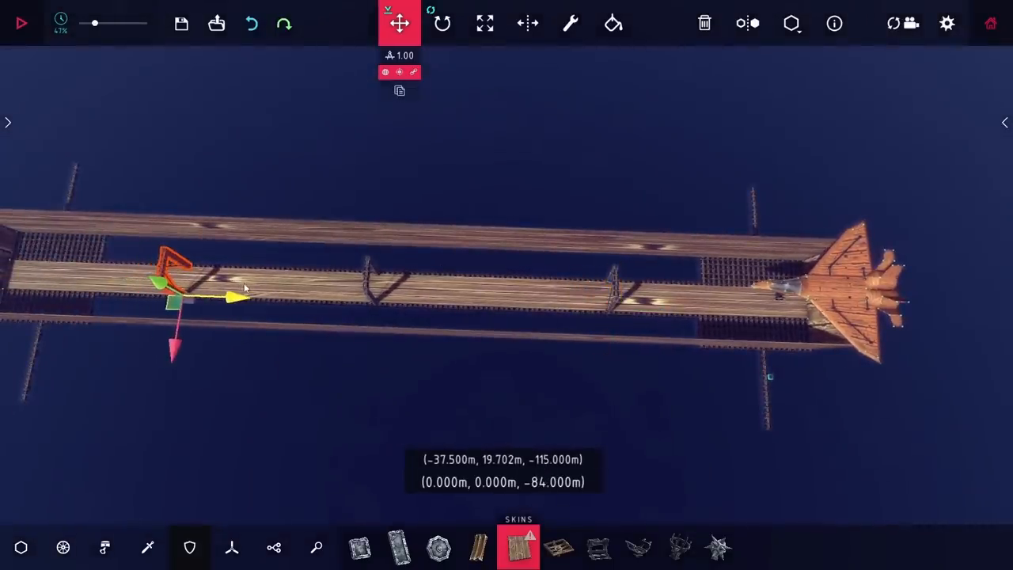
pyautogui.click(21, 23)
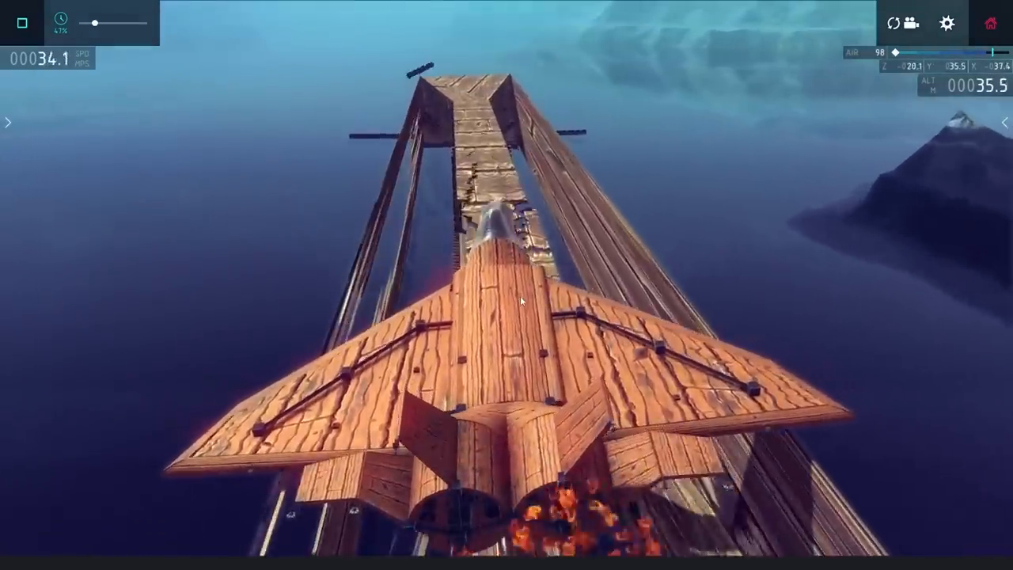
pyautogui.click(21, 23)
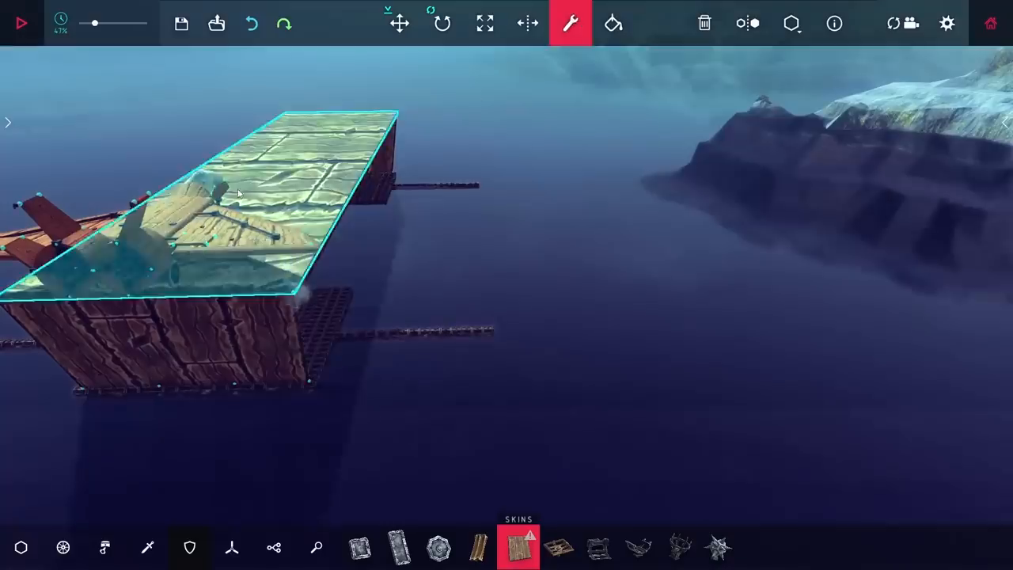
# Edit the ramp deck surface's settings and run a rope from the ramp to the front deck.
pyautogui.click(21, 23)
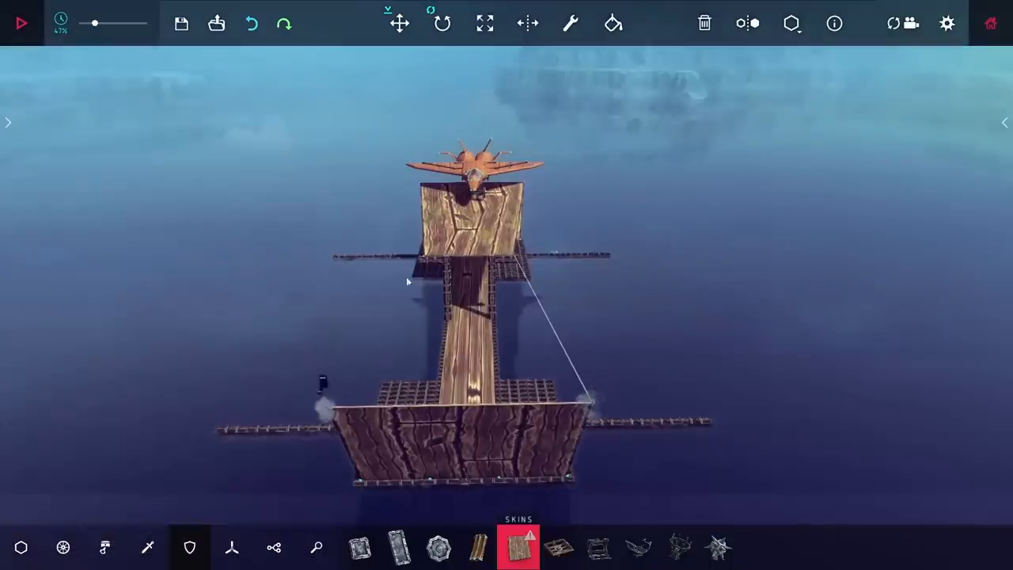
pyautogui.click(21, 23)
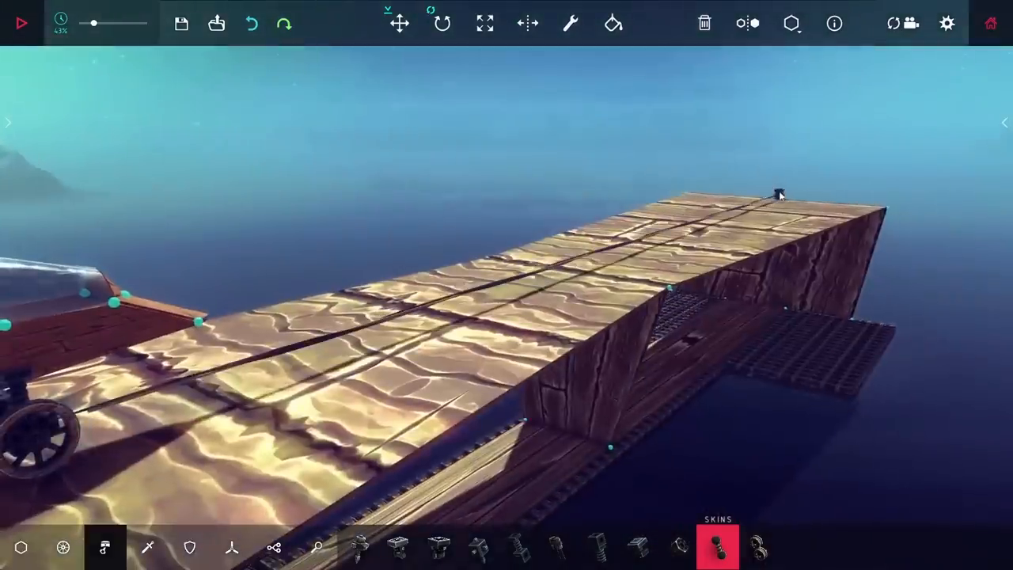
# Place a winch at the raised launch ramp's far end and bring up its settings.
pyautogui.click(22, 23)
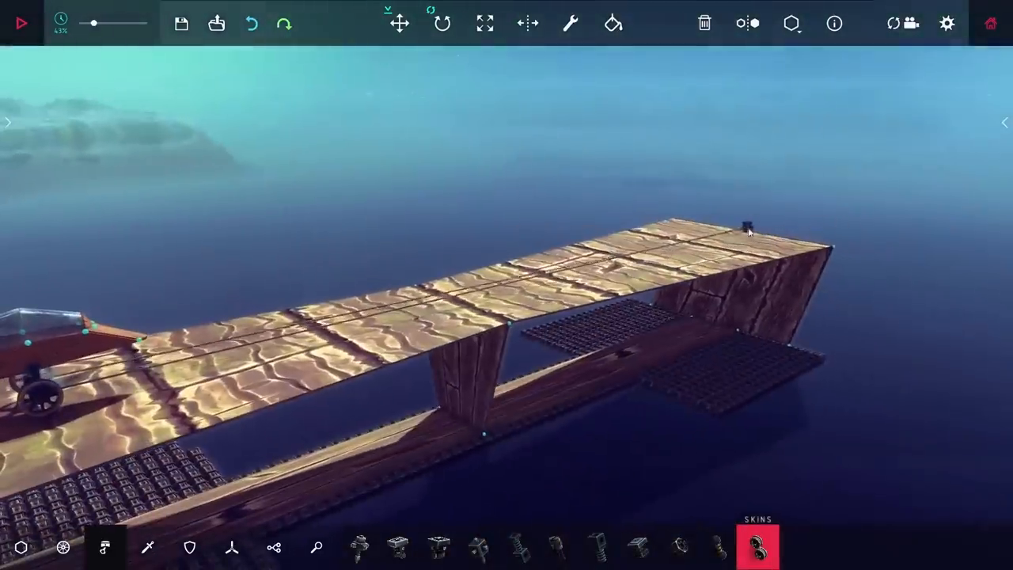
pyautogui.click(570, 23)
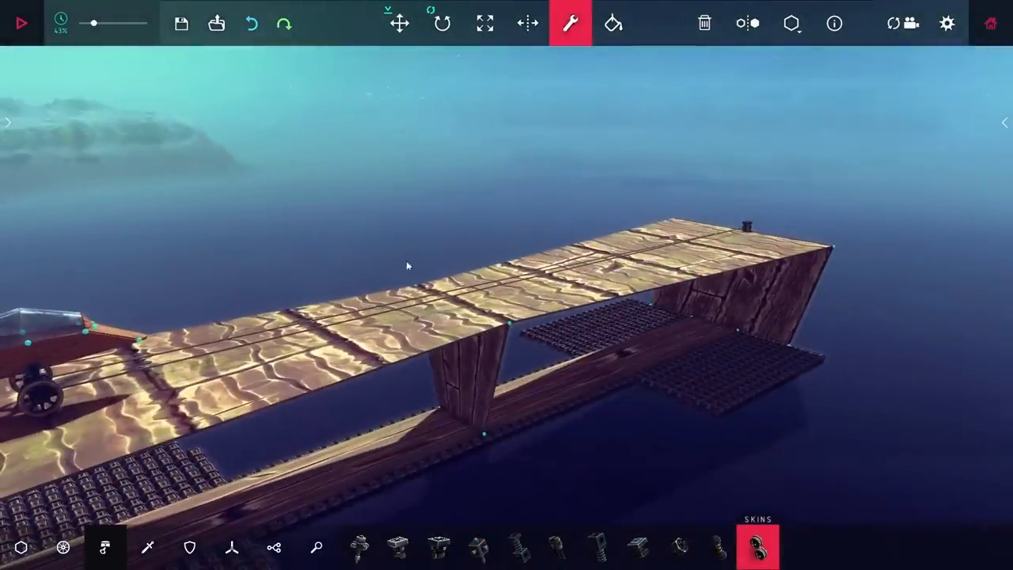
pyautogui.click(20, 22)
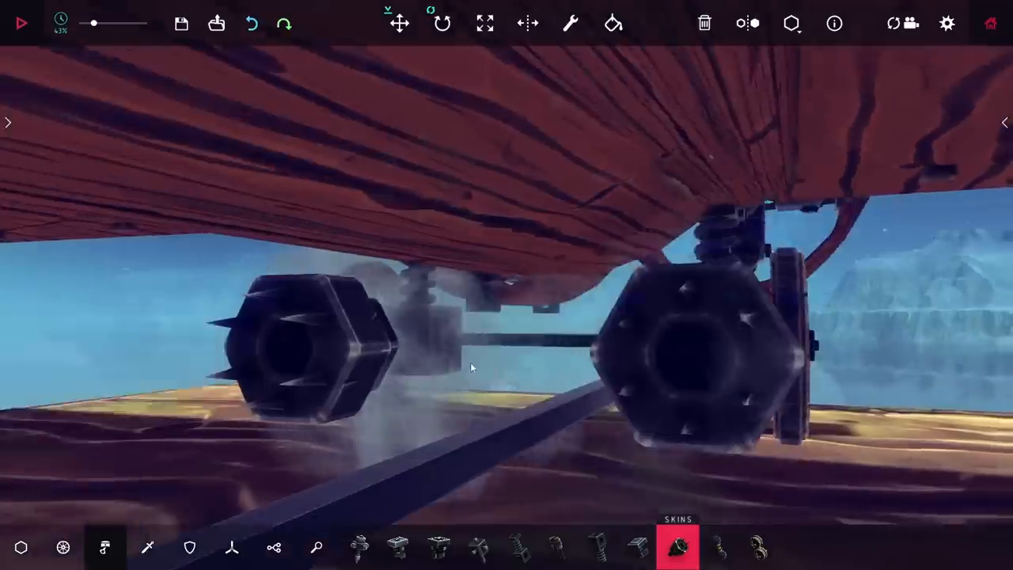
# Attach an arresting mechanical part beneath the runway deck.
pyautogui.click(21, 23)
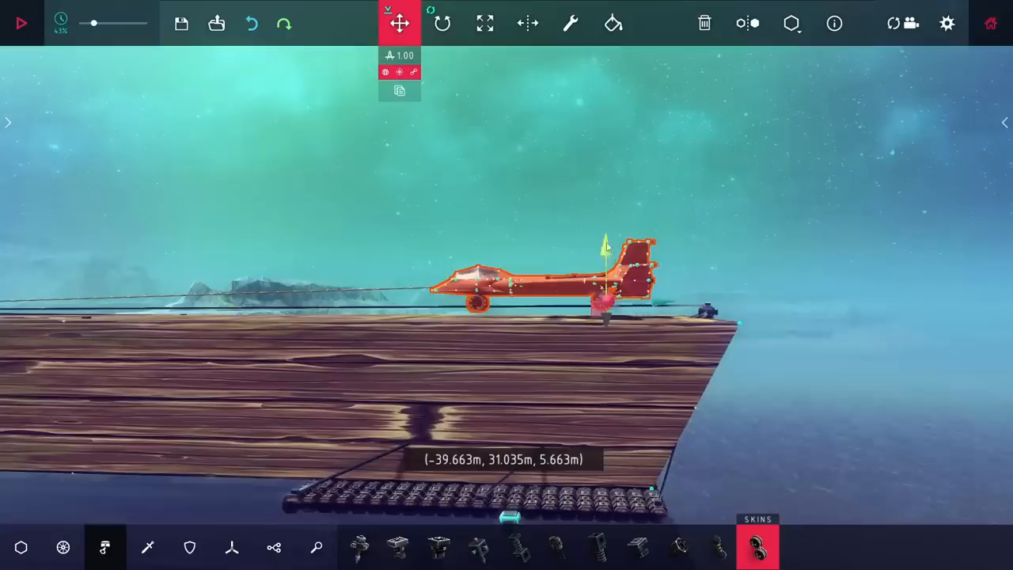
# Lower the jet onto the launch track, add a nose part, and tether it to the winch ropes.
pyautogui.moveTo(606, 242); pyautogui.dragTo(606, 376)
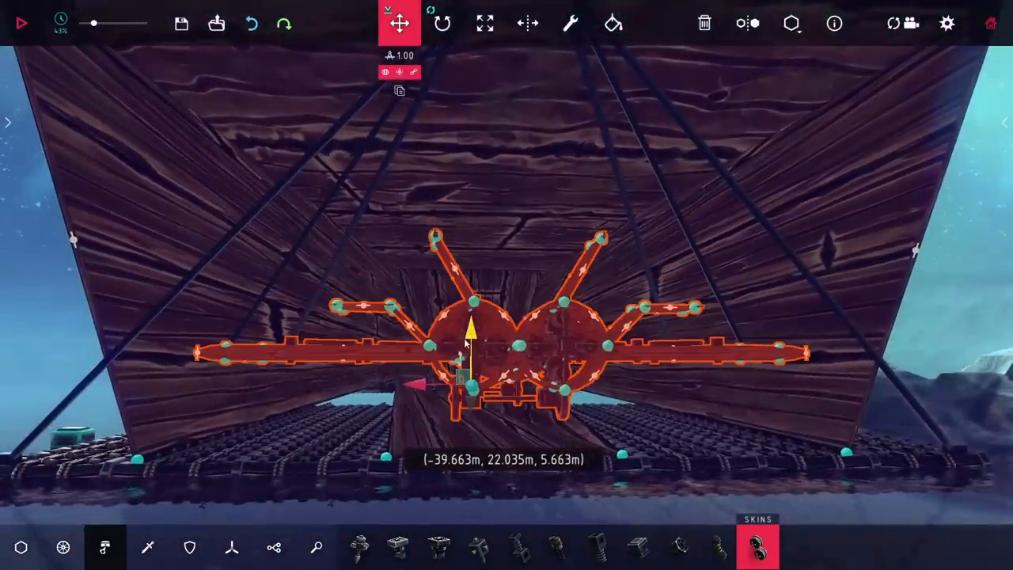
pyautogui.moveTo(471, 333); pyautogui.dragTo(471, 344)
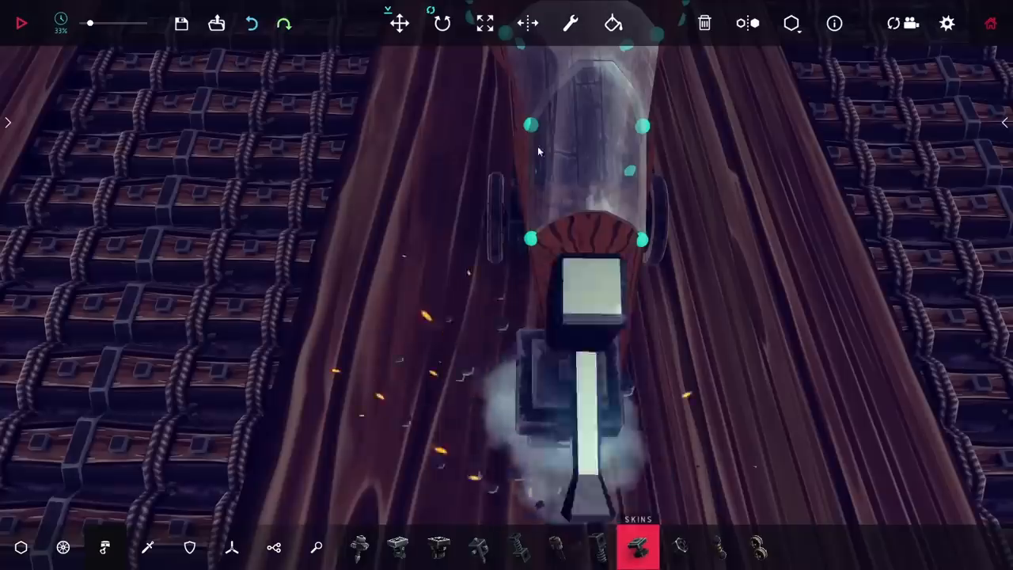
pyautogui.click(22, 23)
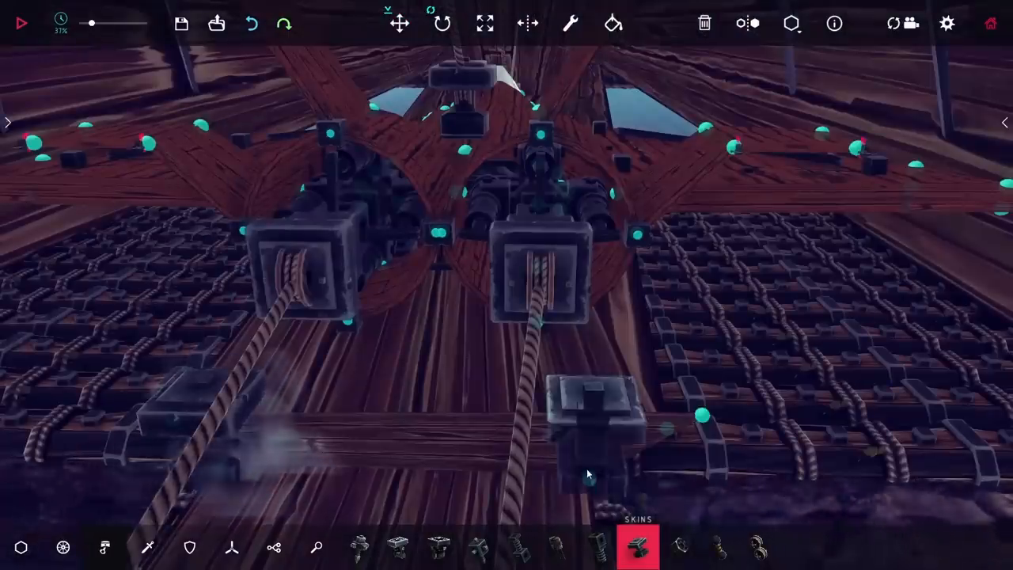
pyautogui.click(21, 23)
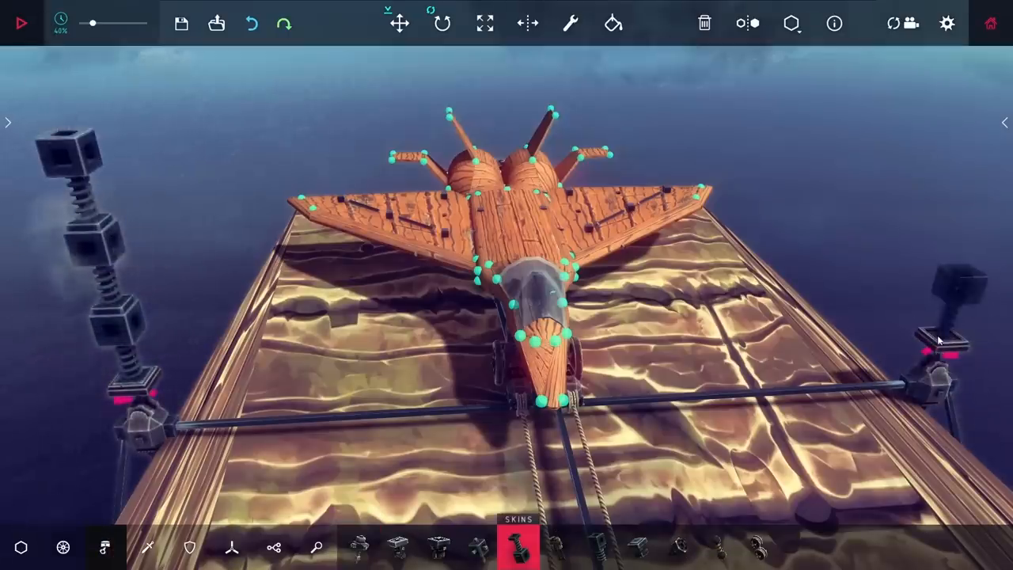
# Cap the right-side spring post with a block and attach a piece on top.
pyautogui.click(570, 23)
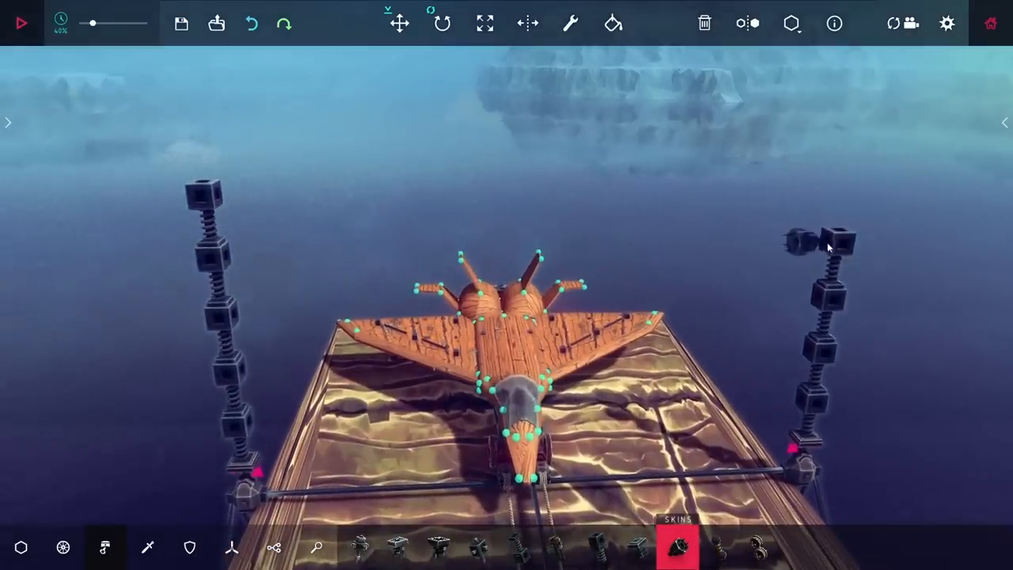
pyautogui.click(21, 23)
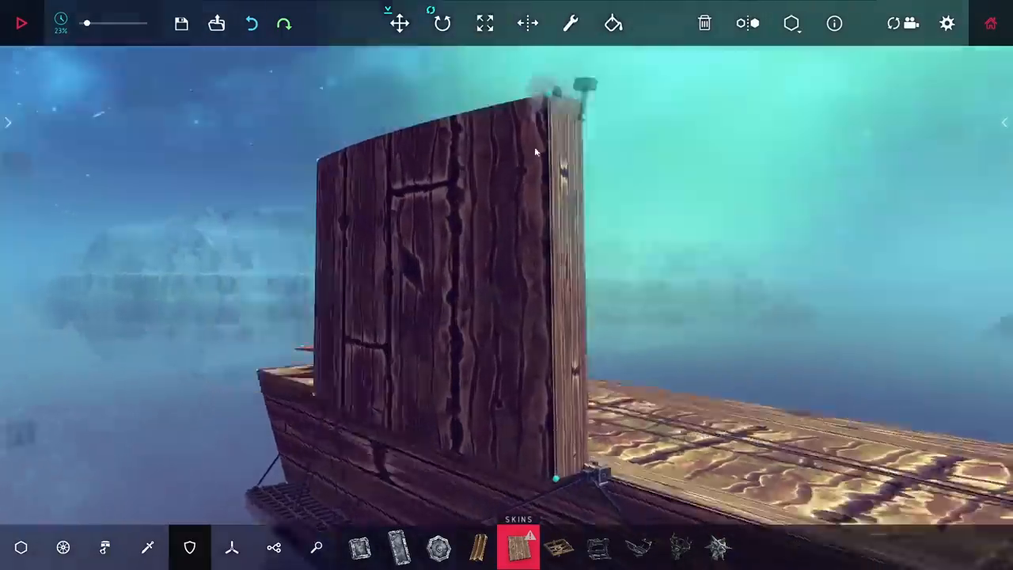
# Finish the tall surface-block tail wall, adjust its settings, and start the launch test.
pyautogui.click(570, 22)
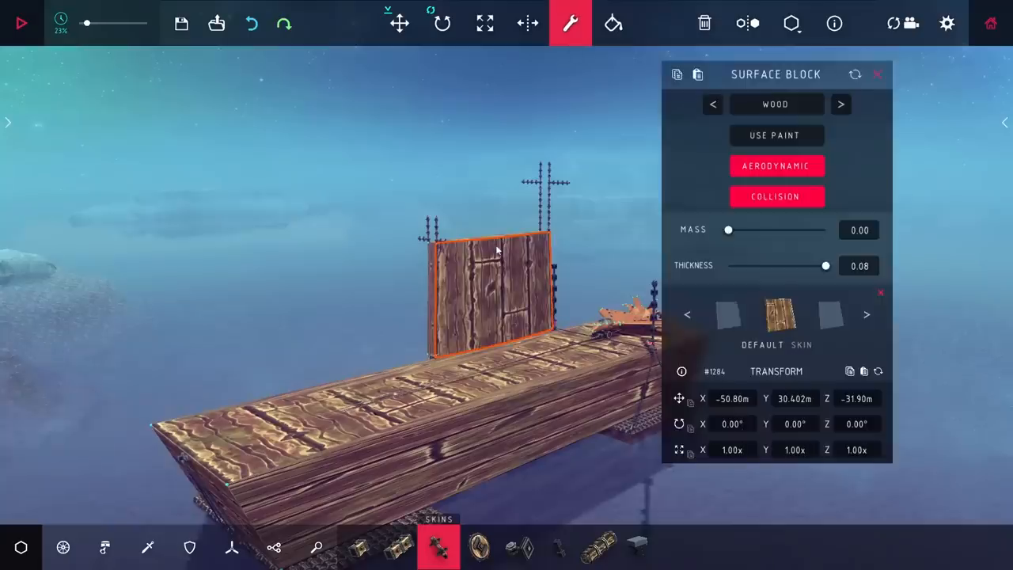
pyautogui.click(867, 314)
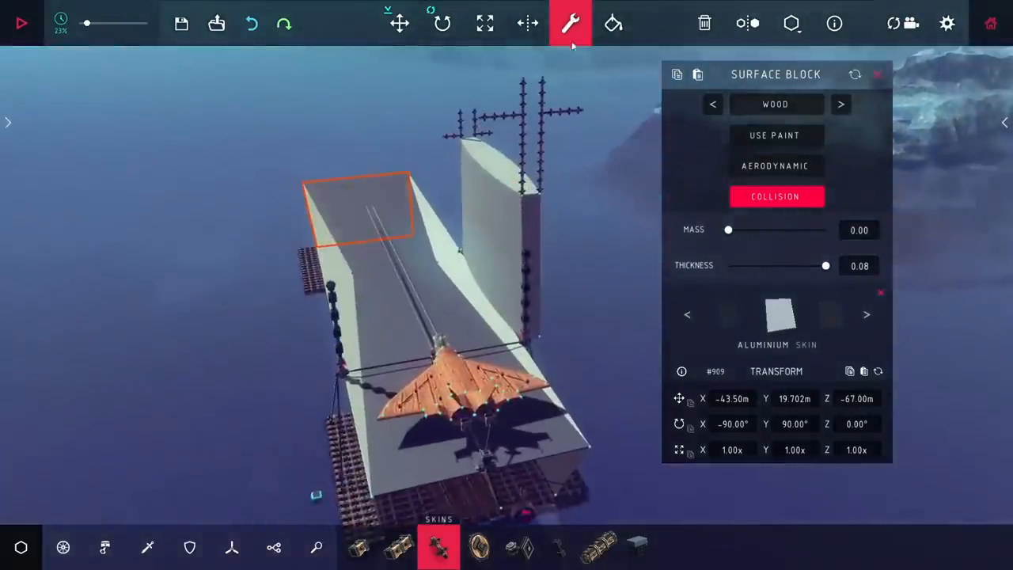
pyautogui.click(21, 23)
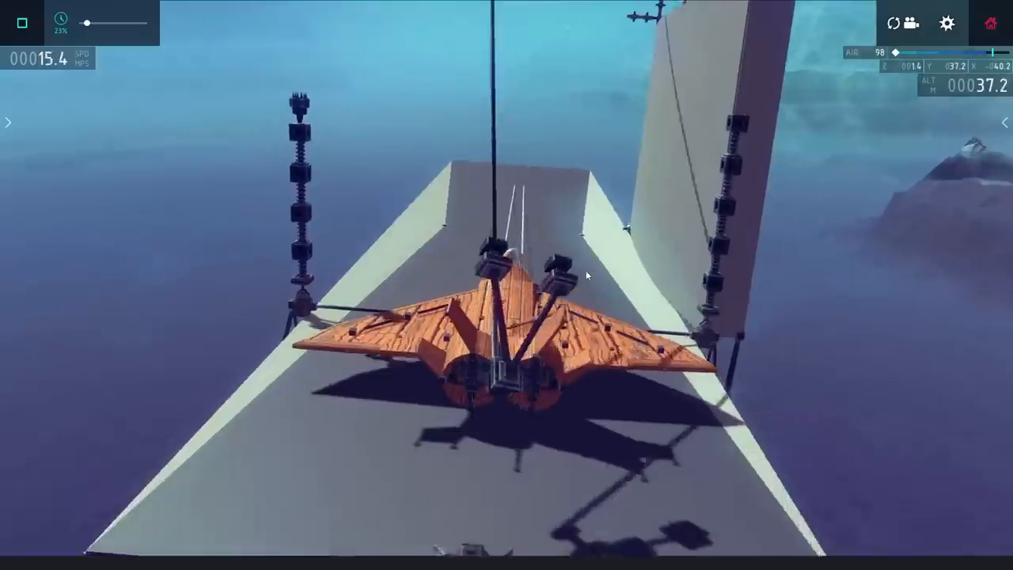